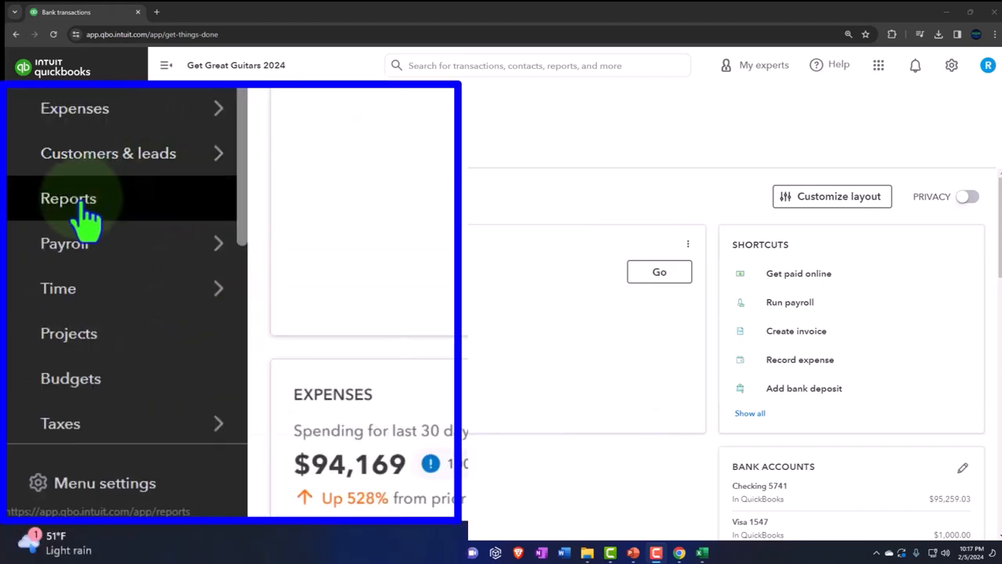
# Step: From the Reports list, open the Balance Sheet report in a new browser tab
pyautogui.click(69, 198)
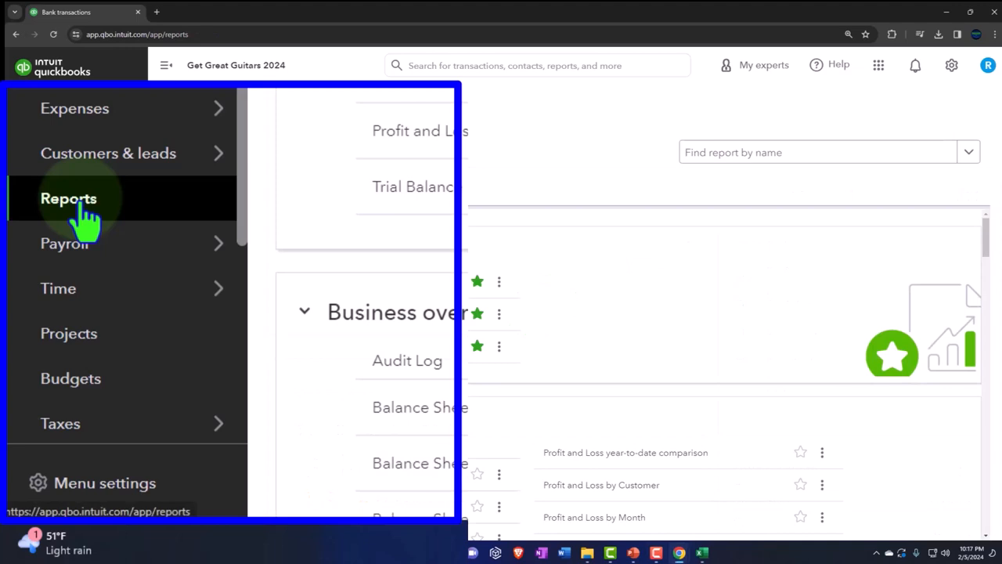
pyautogui.rightClick(249, 282)
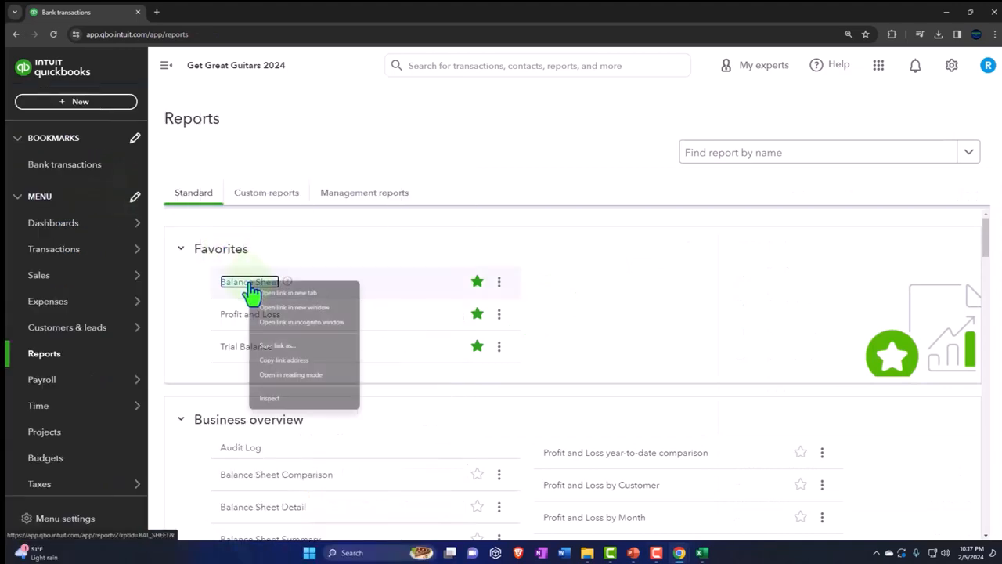
pyautogui.click(288, 293)
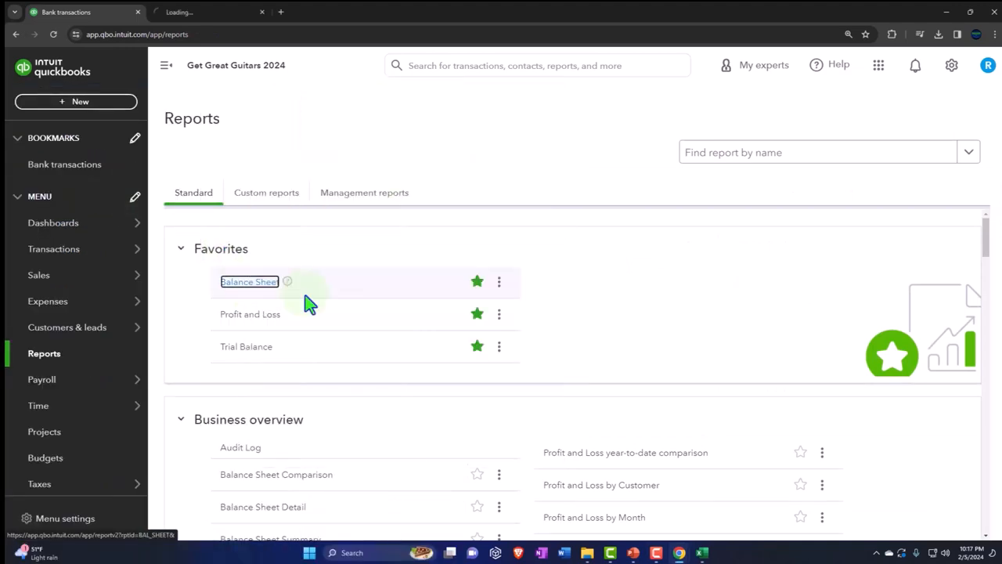
pyautogui.rightClick(250, 313)
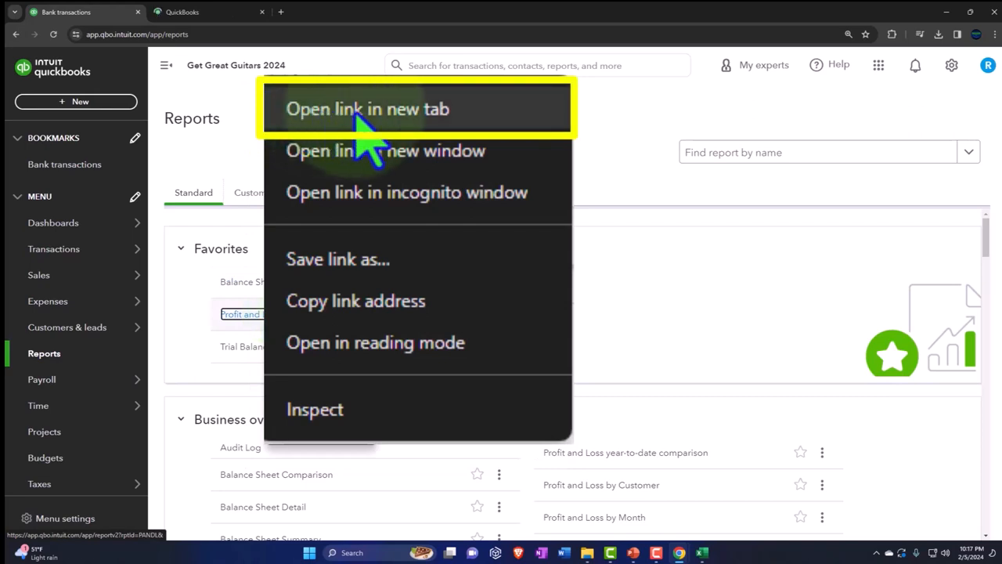
# Step: Open the Profit and Loss and Trial Balance reports in new tabs as well
pyautogui.click(366, 110)
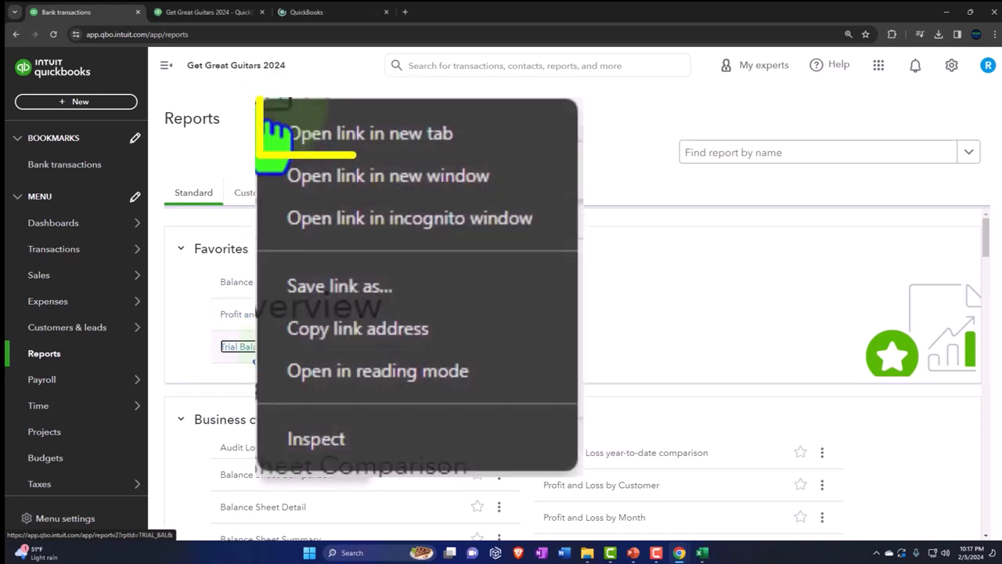
pyautogui.click(369, 133)
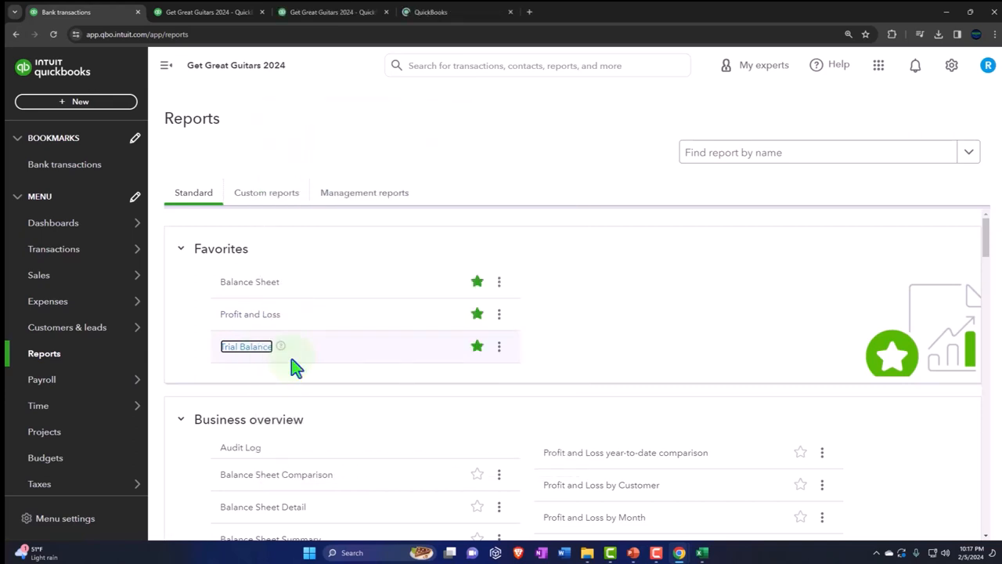
pyautogui.click(814, 152)
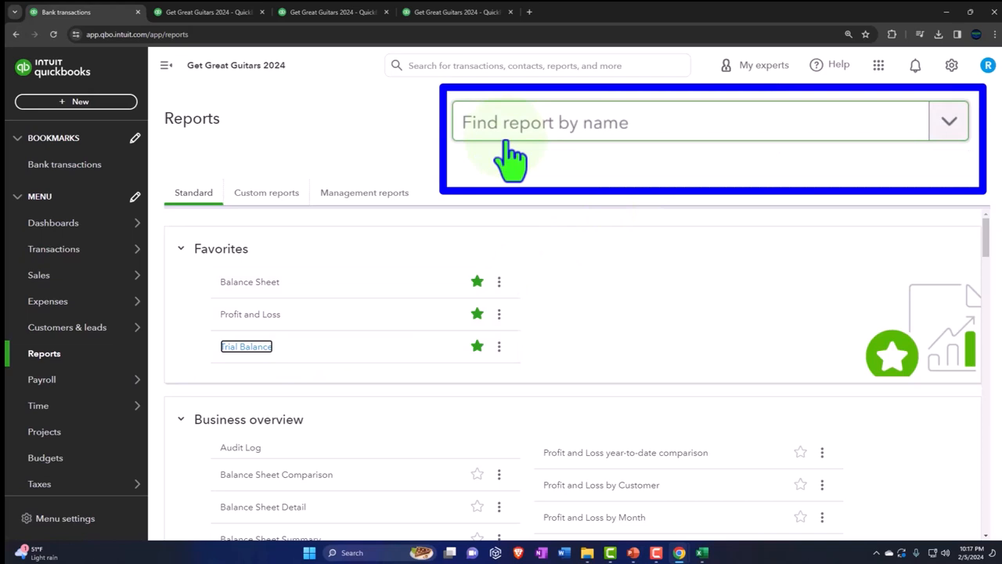
# Step: Set the Balance Sheet end date to 02/29/2024 and display its columns by Months
pyautogui.click(248, 282)
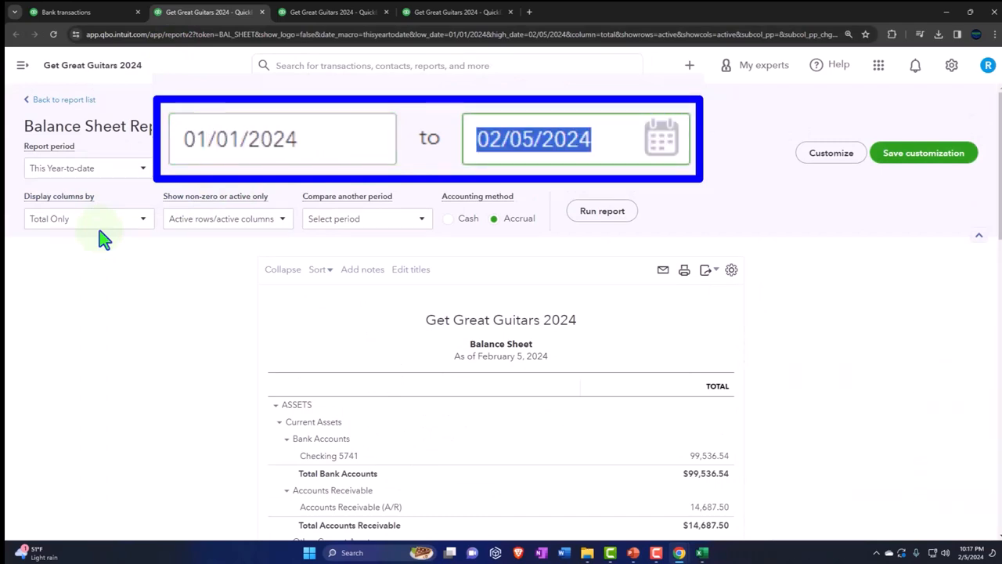
pyautogui.write('022')
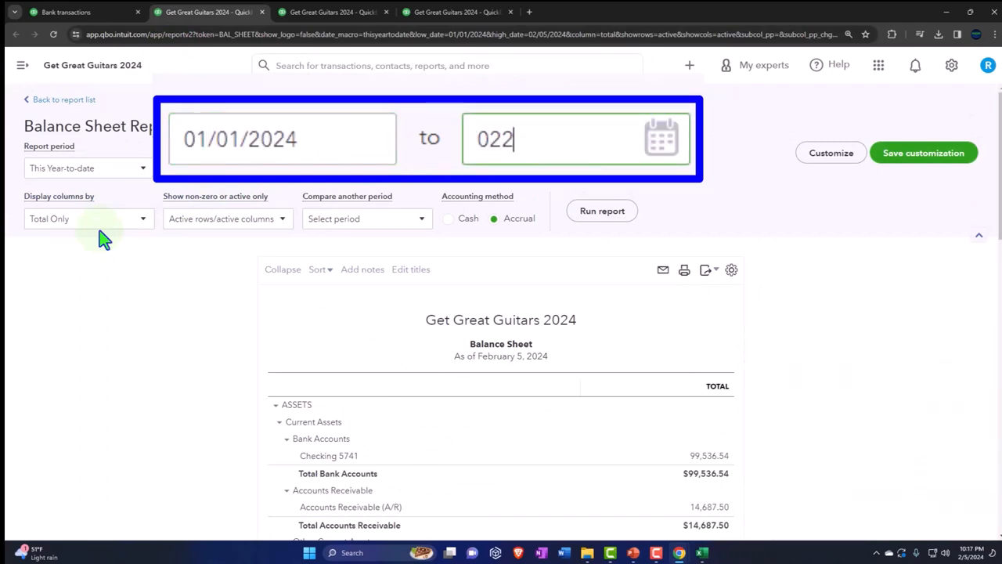
pyautogui.write('02/29/2024')
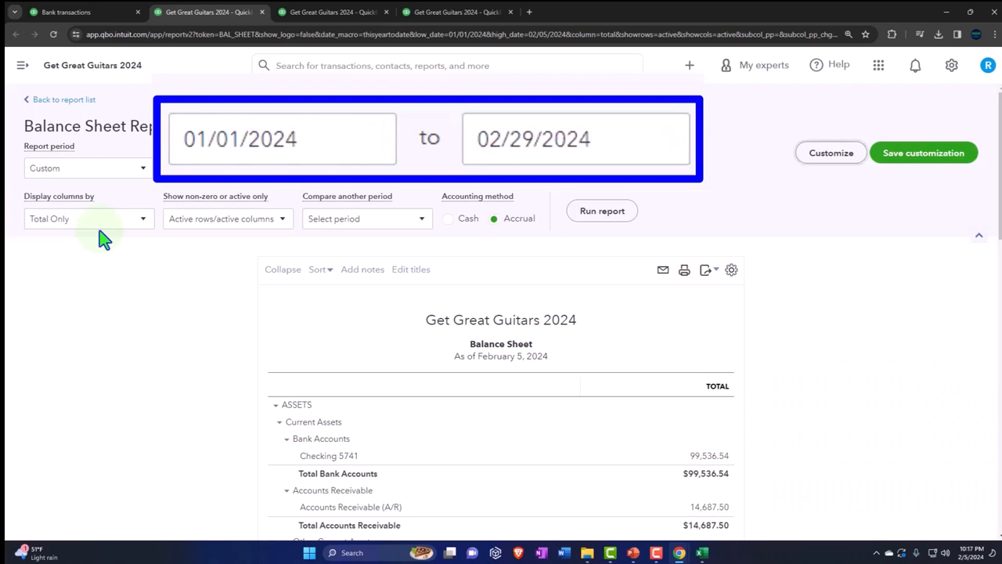
pyautogui.click(88, 219)
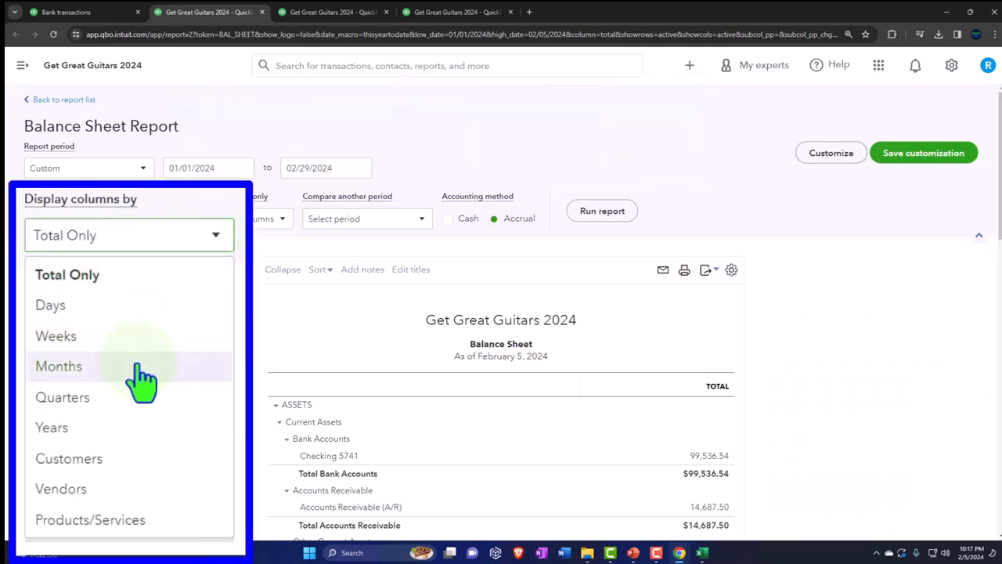
pyautogui.click(59, 366)
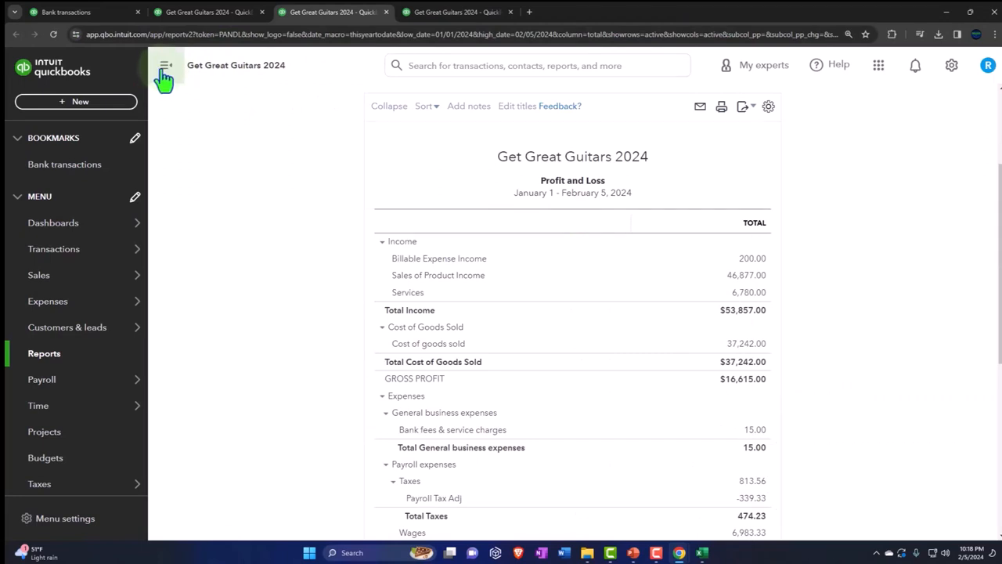
# Step: Rerun Profit and Loss through 02/29/2024 with monthly columns, then move to Trial Balance
pyautogui.click(165, 66)
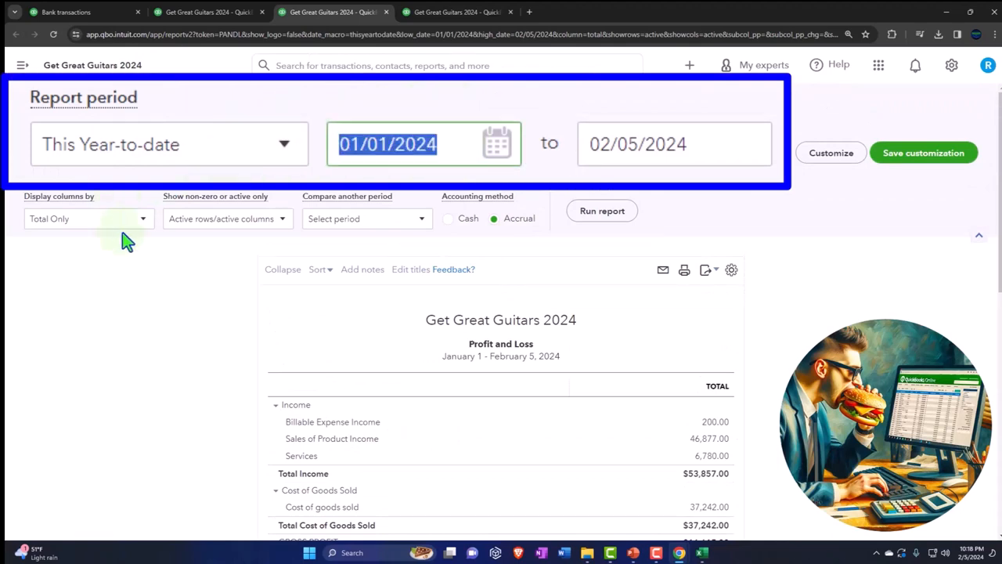
pyautogui.click(639, 144)
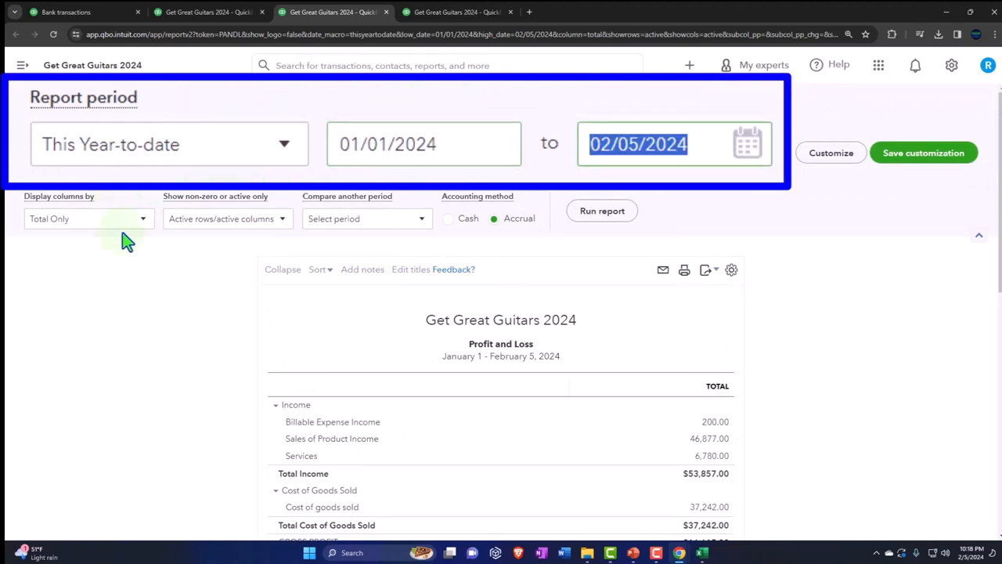
pyautogui.write('022924')
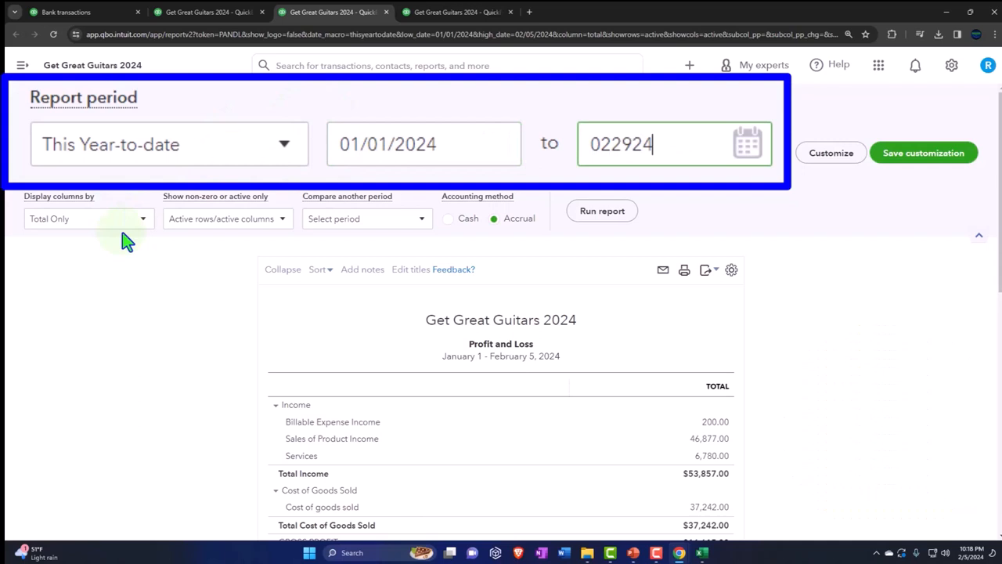
pyautogui.click(88, 219)
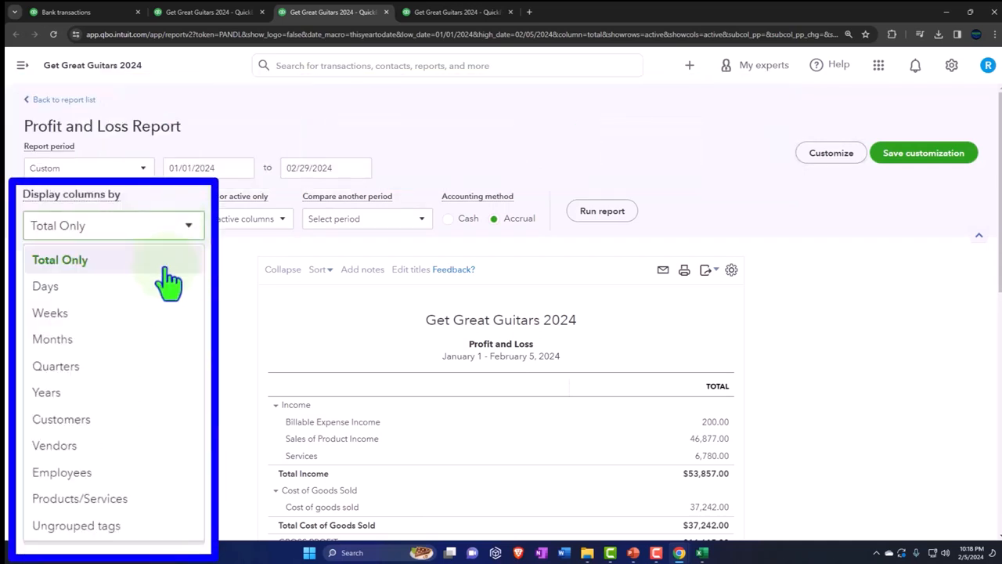
pyautogui.click(53, 339)
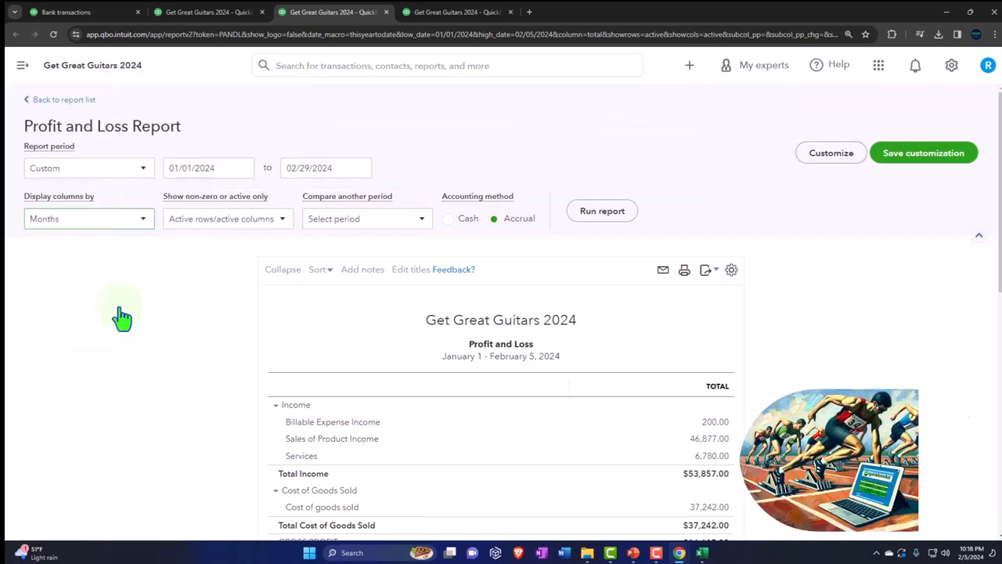
pyautogui.click(602, 210)
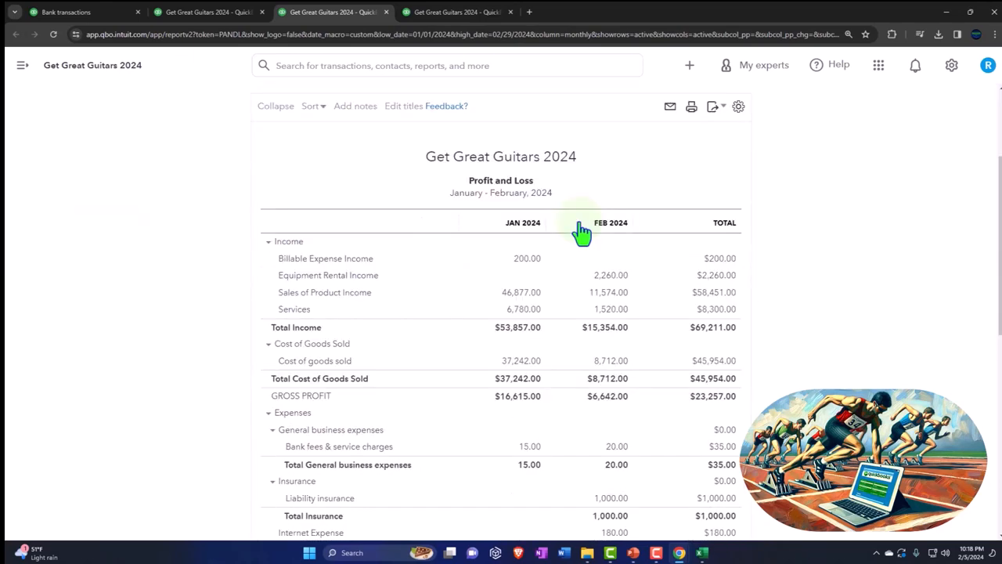
pyautogui.click(802, 25)
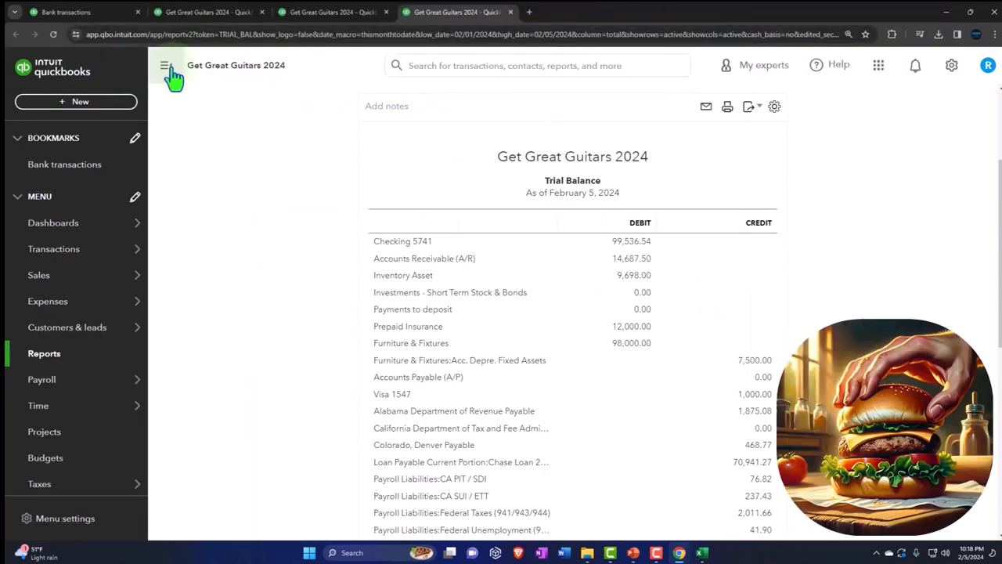
# Step: Run the Trial Balance for 01/01/2024–02/29/2024 with columns displayed by Months
pyautogui.click(166, 66)
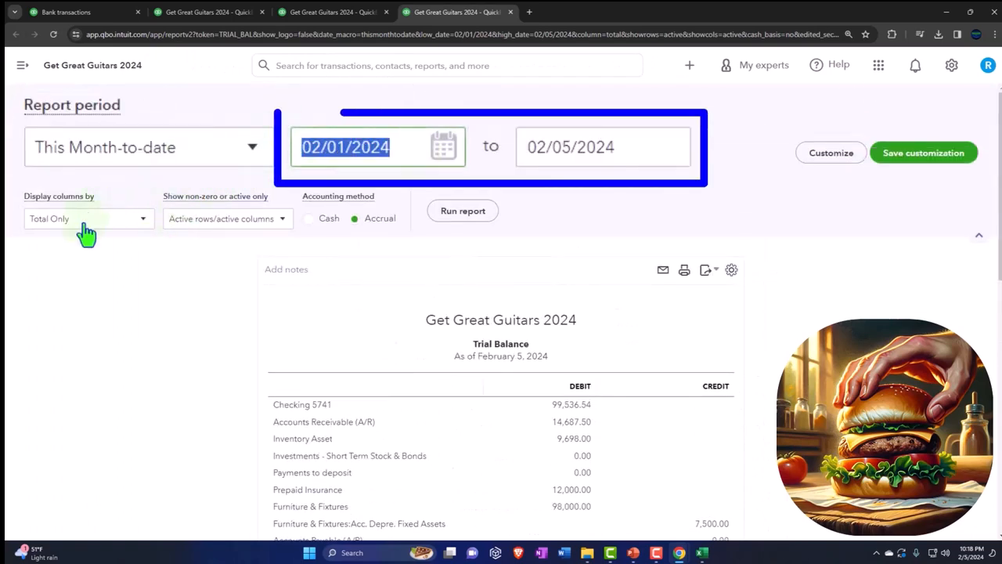
pyautogui.write('010124')
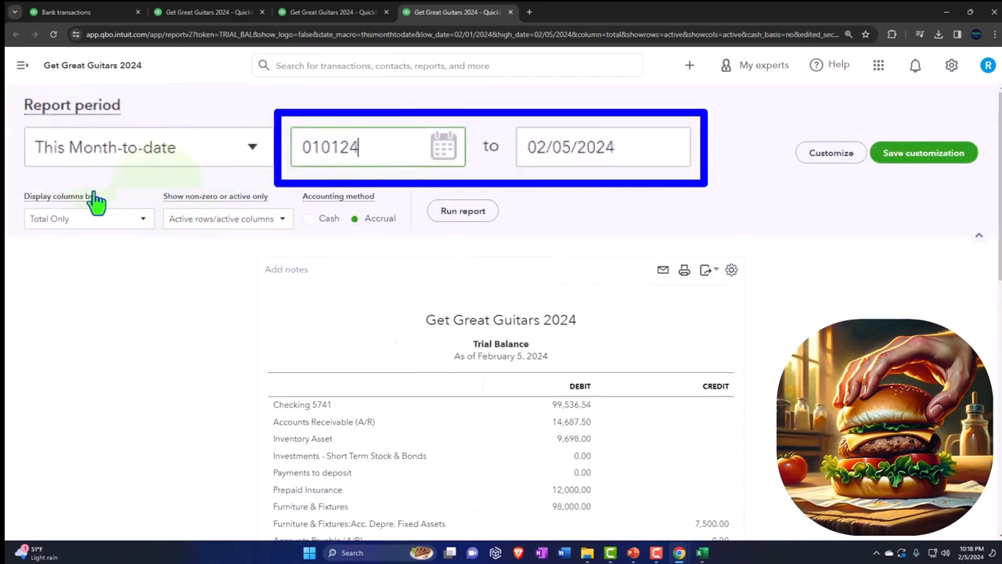
pyautogui.write('022924')
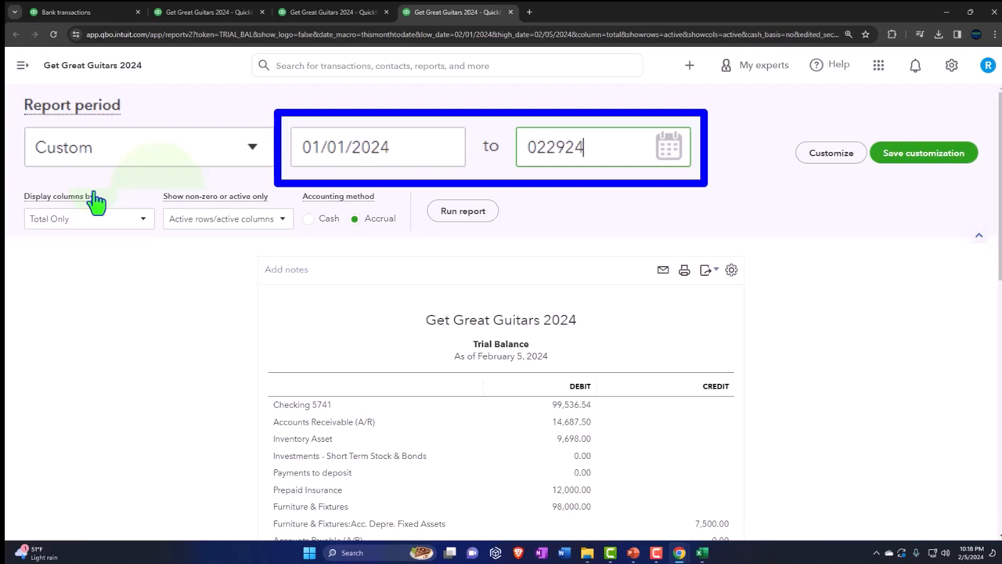
pyautogui.click(464, 210)
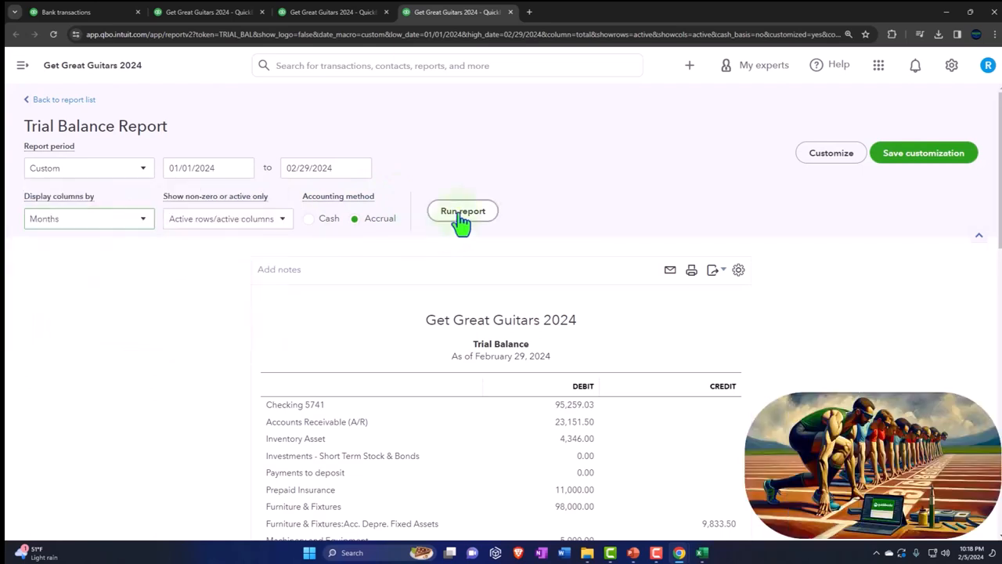
pyautogui.click(464, 211)
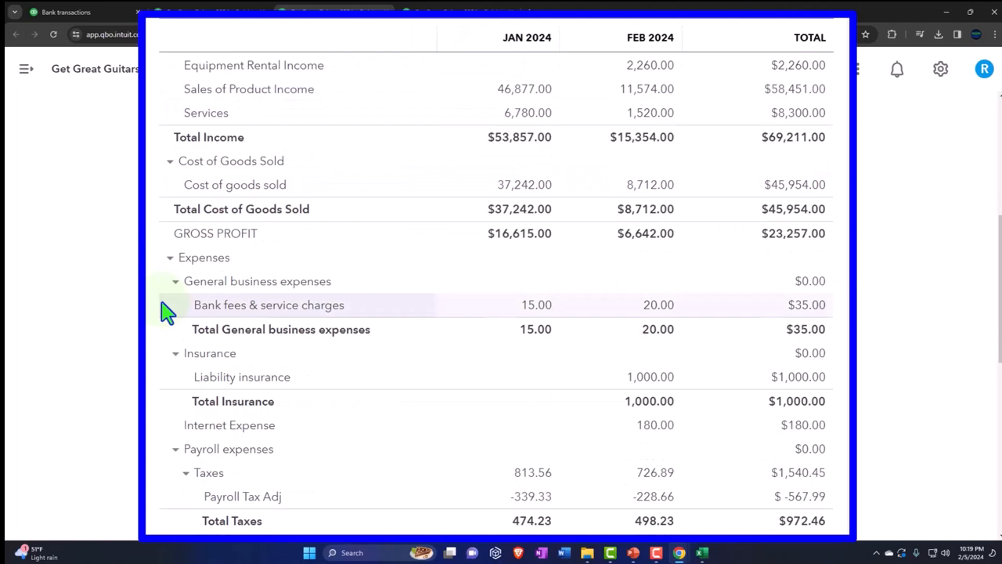
# Step: Scroll down through the January–February 2024 Profit and Loss lines
pyautogui.scroll(-3)
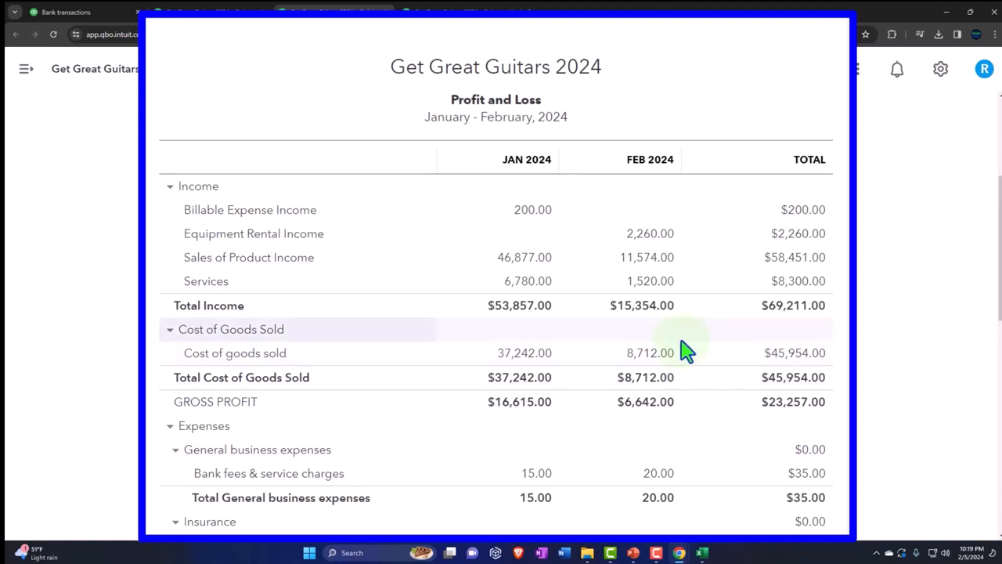
pyautogui.moveTo(677, 351)
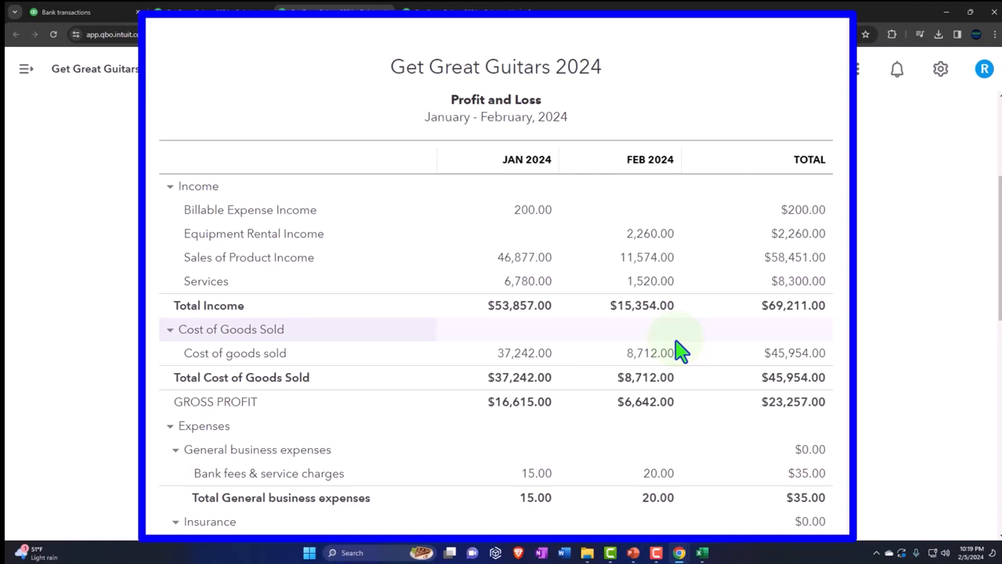
pyautogui.moveTo(102, 298)
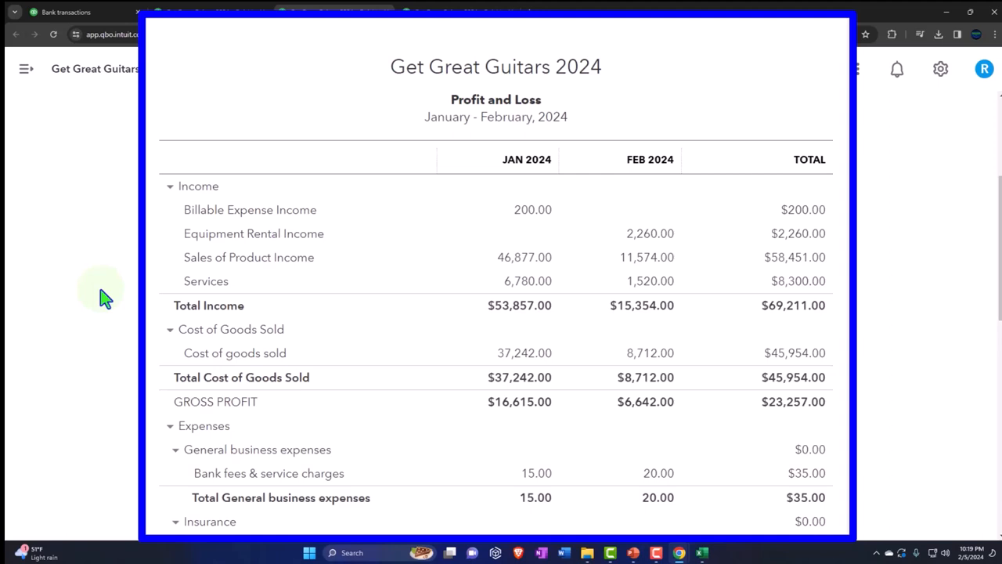
pyautogui.scroll(-3)
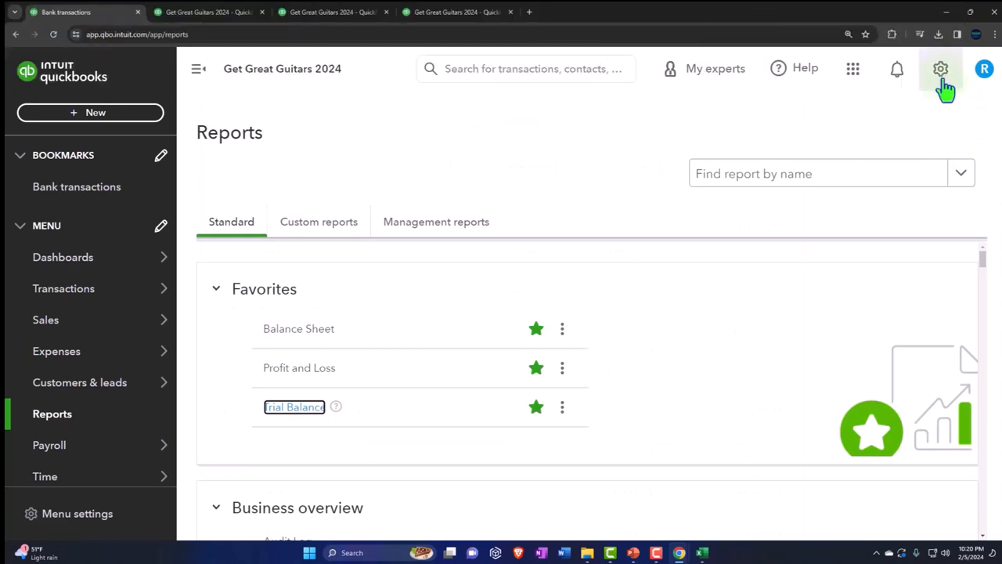
# Step: From the gear menu go to Budgeting and start creating a new budget
pyautogui.click(939, 69)
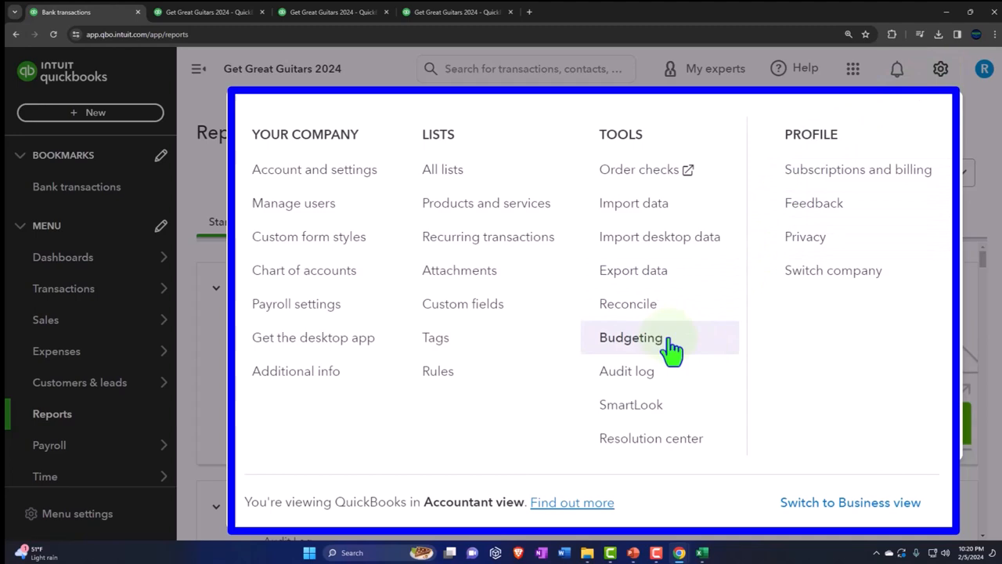
pyautogui.click(631, 338)
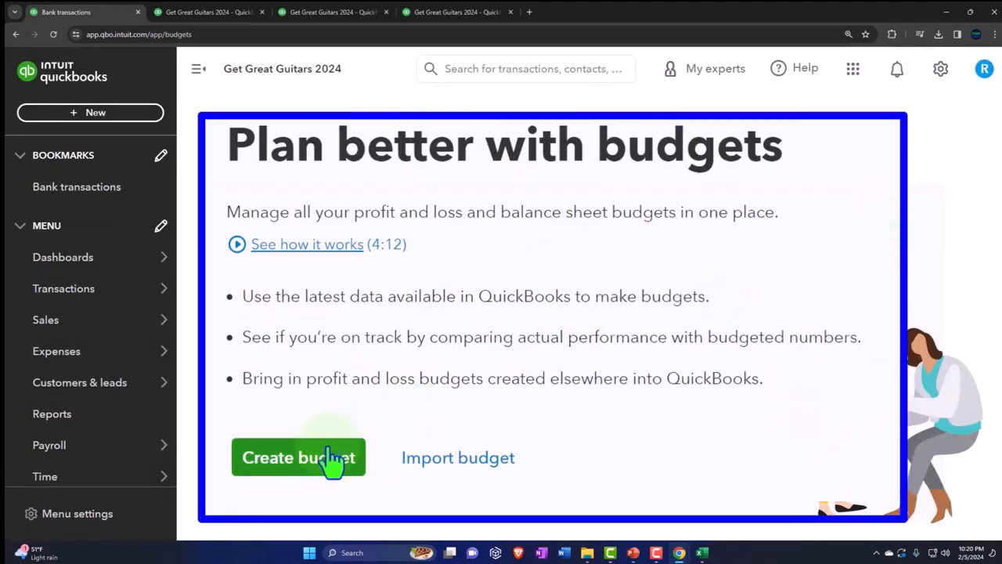
pyautogui.click(297, 458)
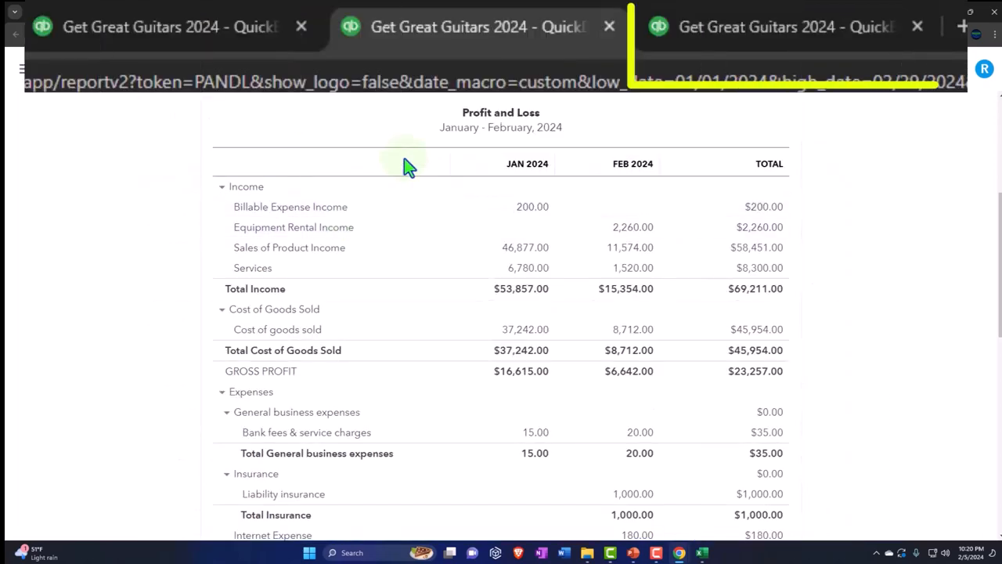
# Step: Review the Trial Balance as of February 29, 2024 down to its $310,876.36 totals
pyautogui.click(783, 26)
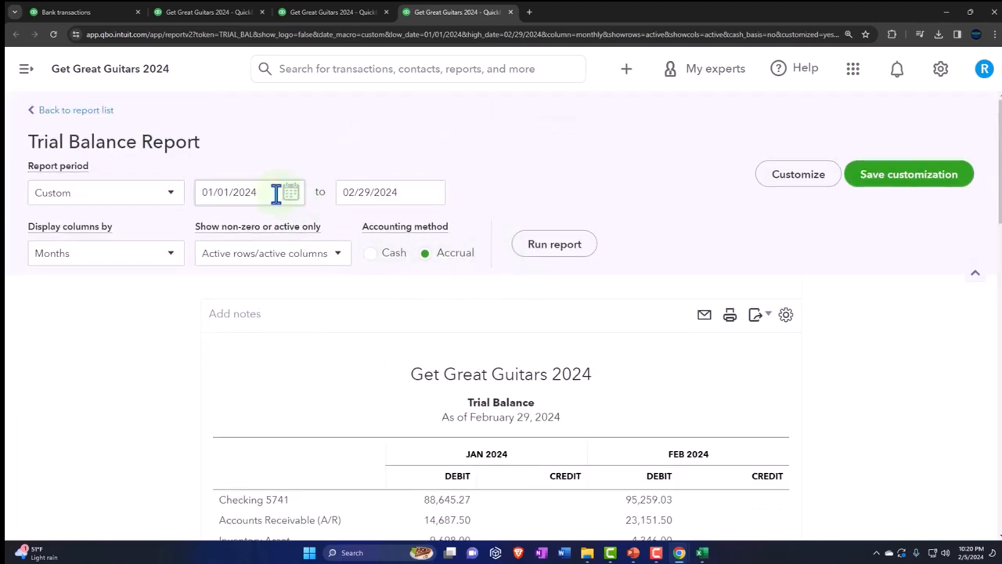
pyautogui.click(105, 252)
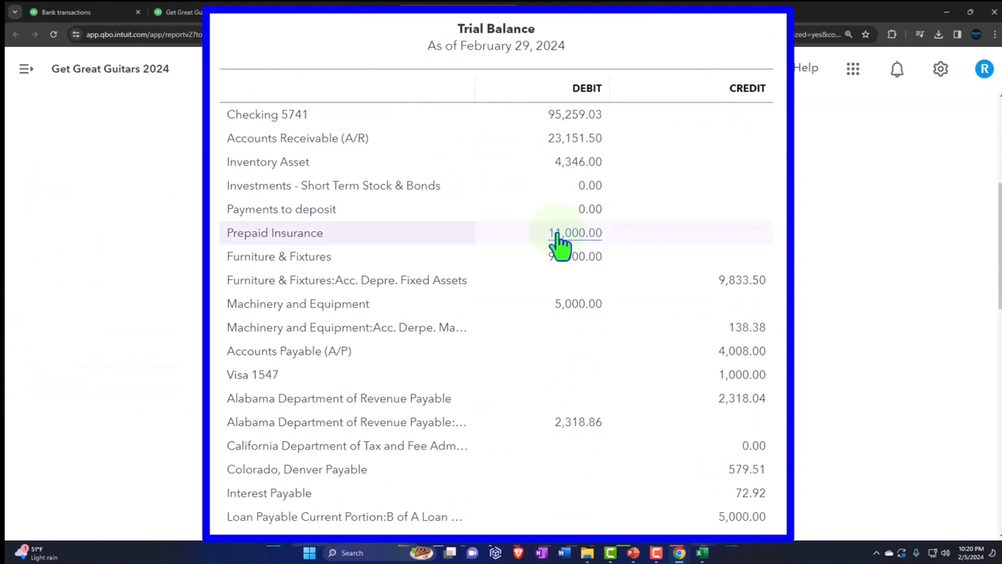
pyautogui.moveTo(564, 250)
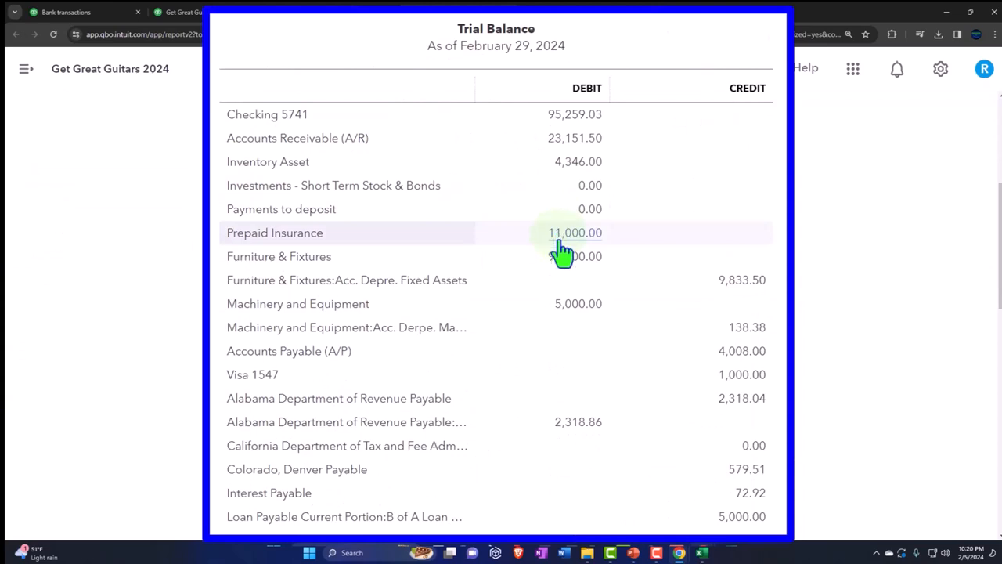
pyautogui.scroll(-3)
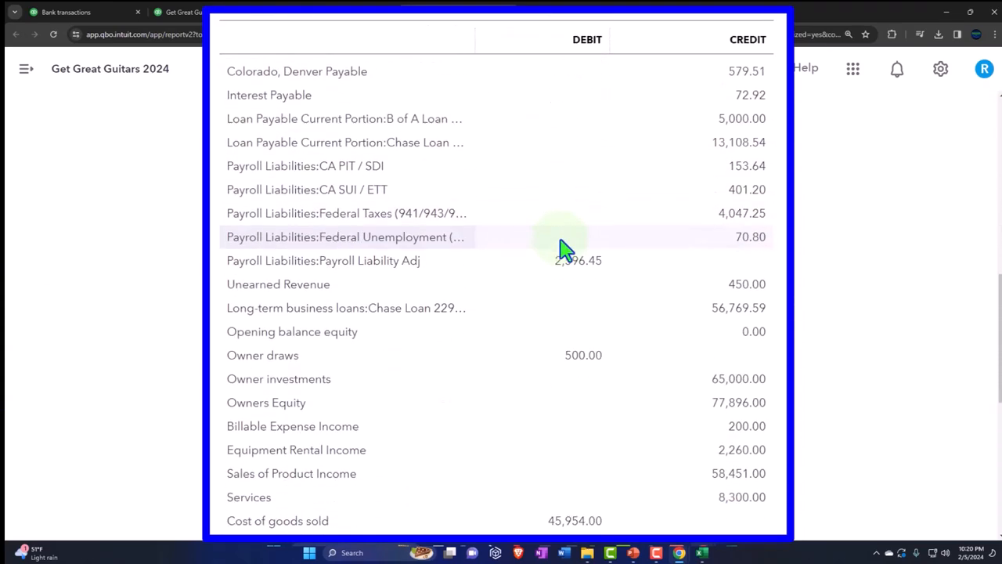
pyautogui.scroll(-3)
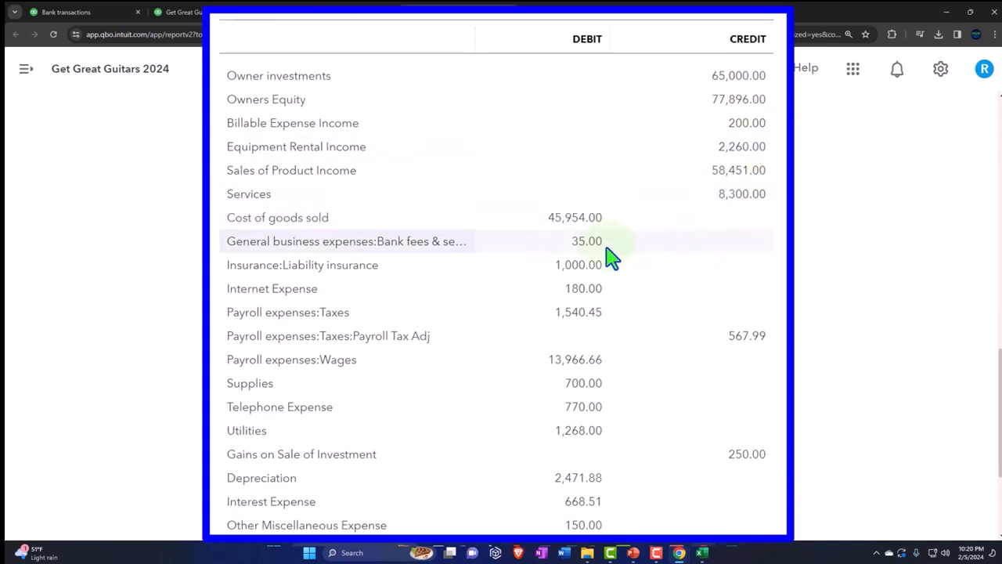
pyautogui.scroll(-3)
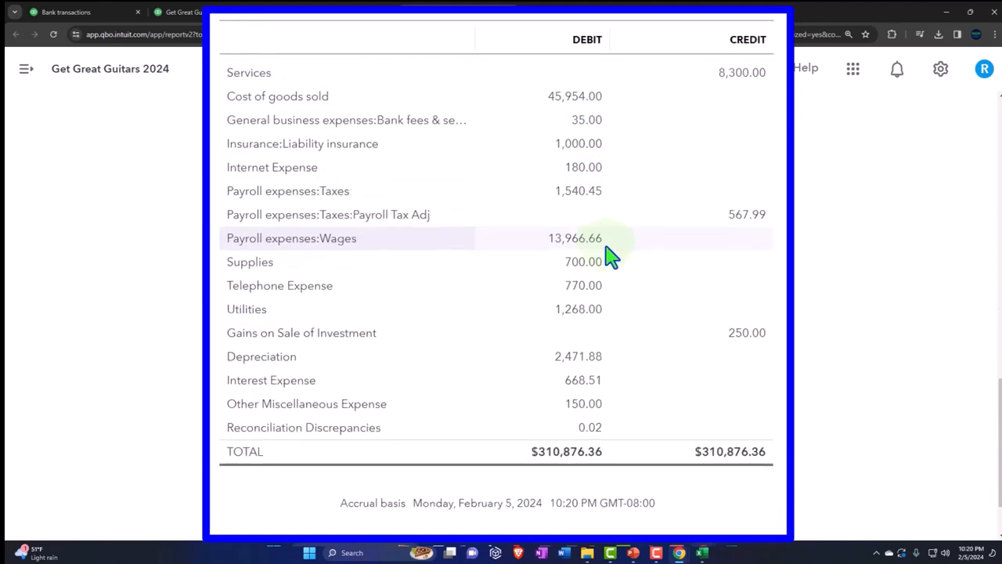
pyautogui.click(702, 552)
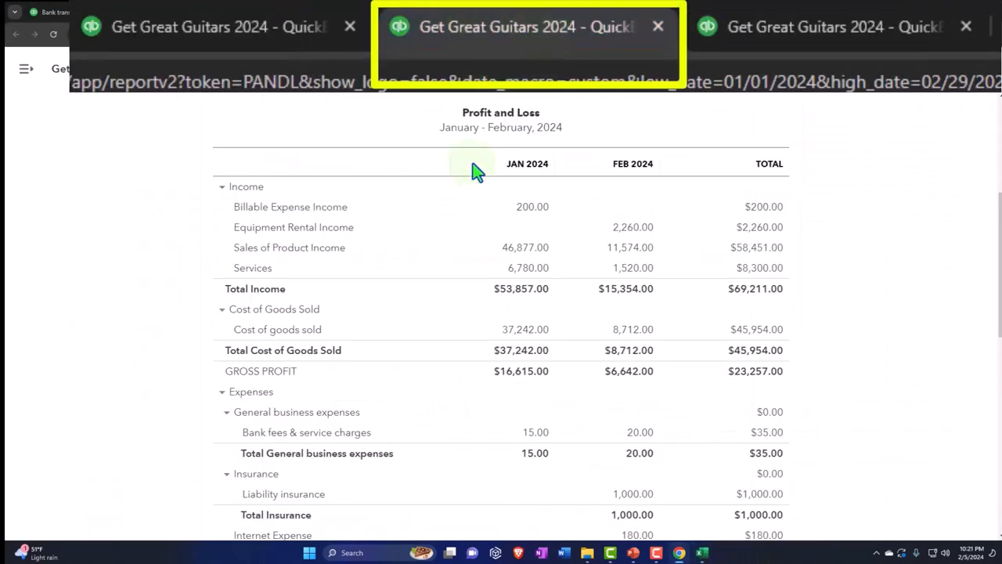
# Step: Scroll the Profit and Loss report down to its Expenses section
pyautogui.scroll(-3)
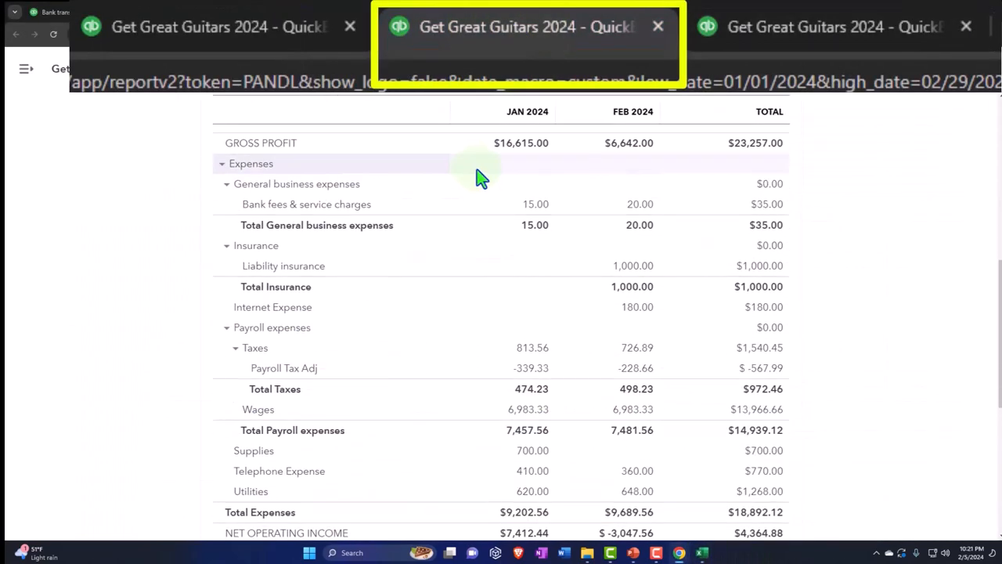
pyautogui.scroll(-3)
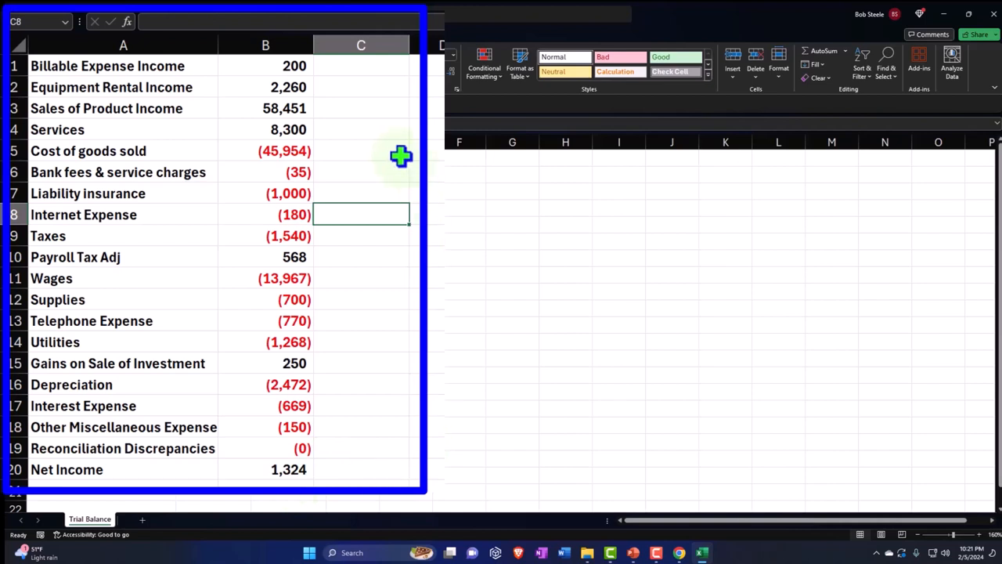
# Step: Select a cell in column C of the Budget workbook's Trial Balance sheet
pyautogui.click(360, 150)
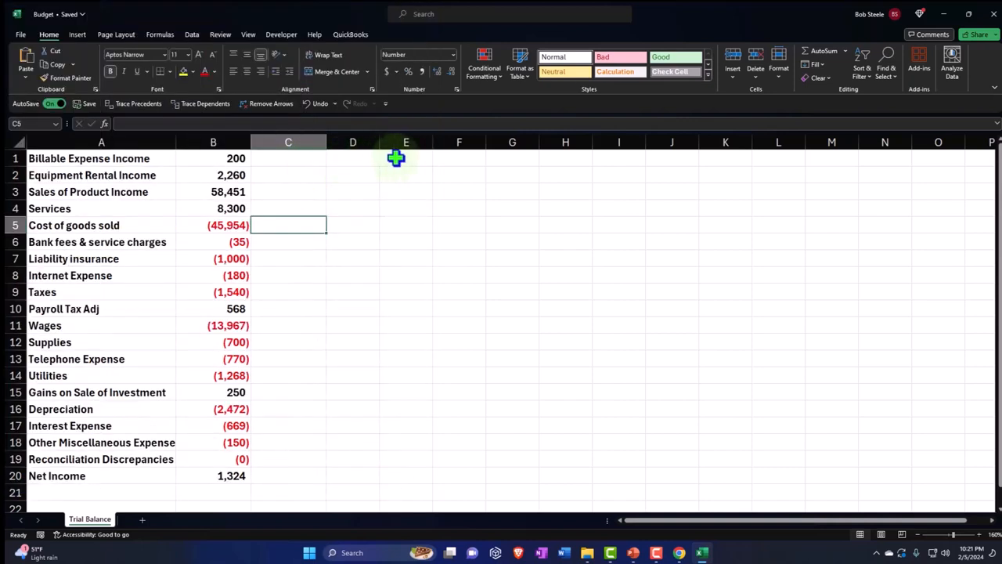
# Step: Insert a blank row 1 above the account list and select D1 for month headers
pyautogui.click(459, 158)
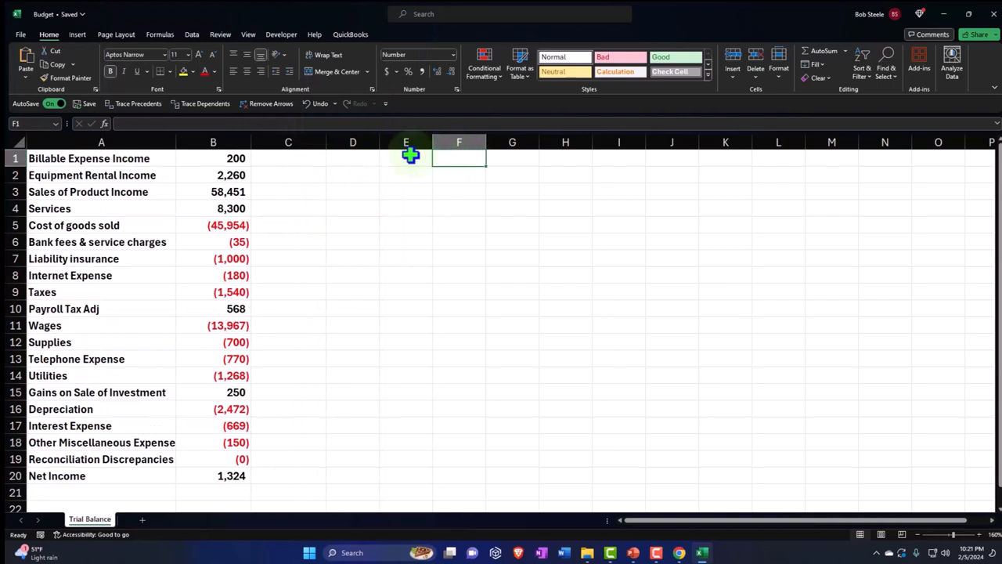
pyautogui.moveTo(84, 167)
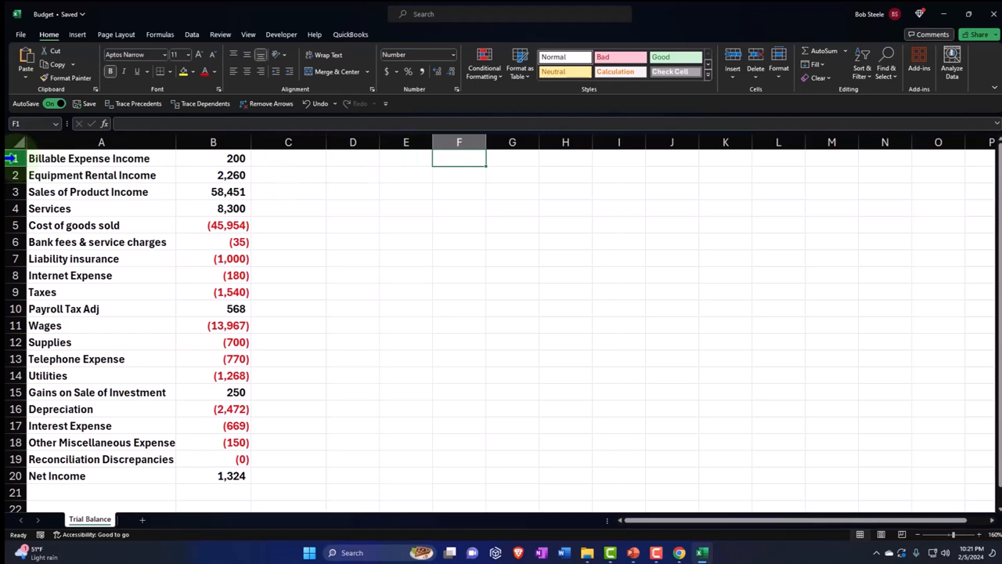
pyautogui.click(88, 159)
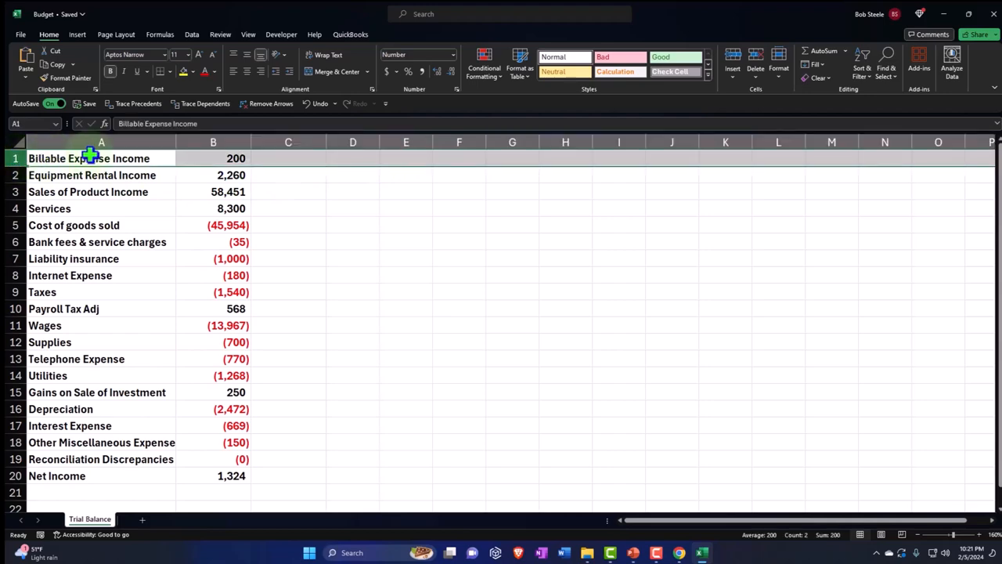
pyautogui.rightClick(88, 158)
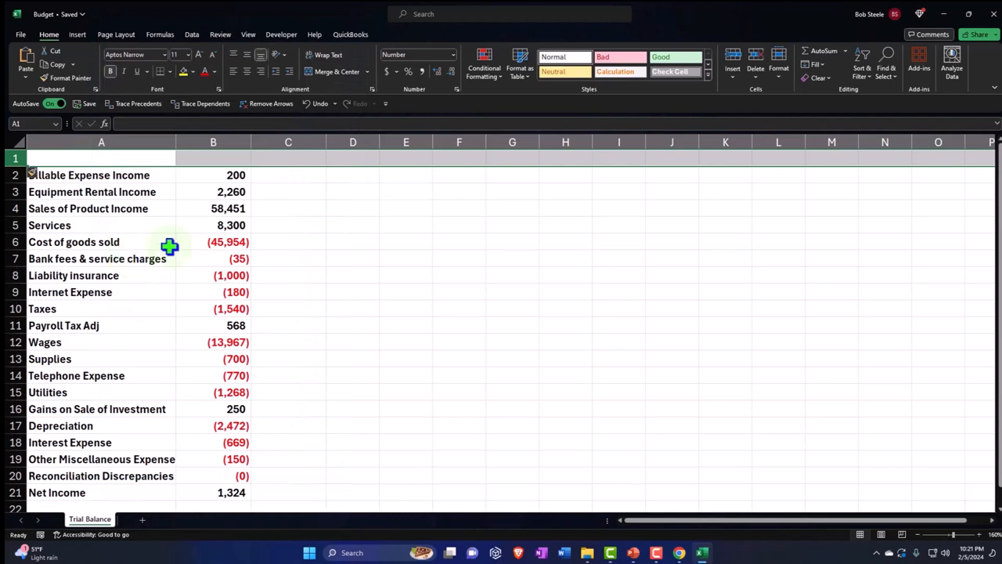
pyautogui.click(213, 175)
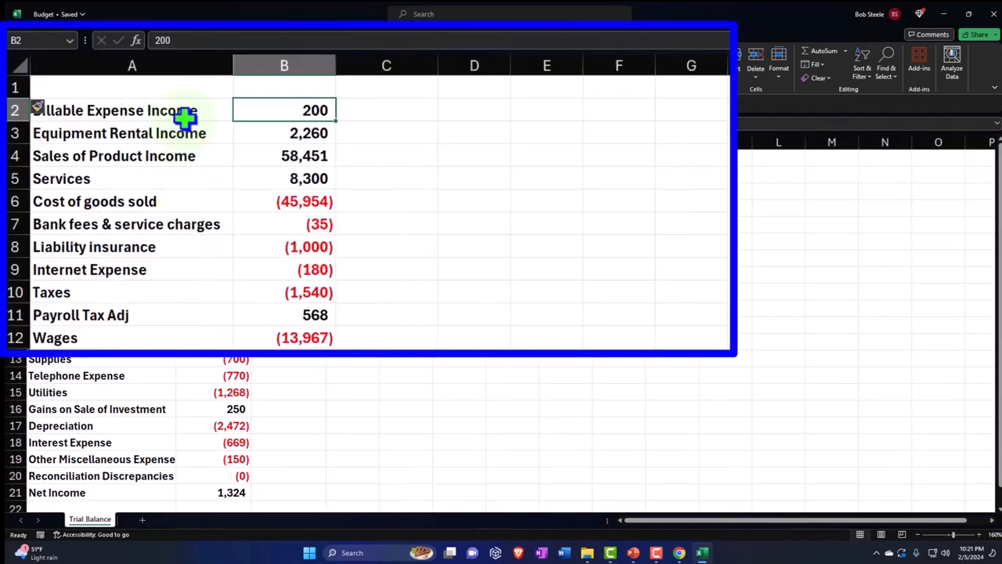
pyautogui.moveTo(335, 117)
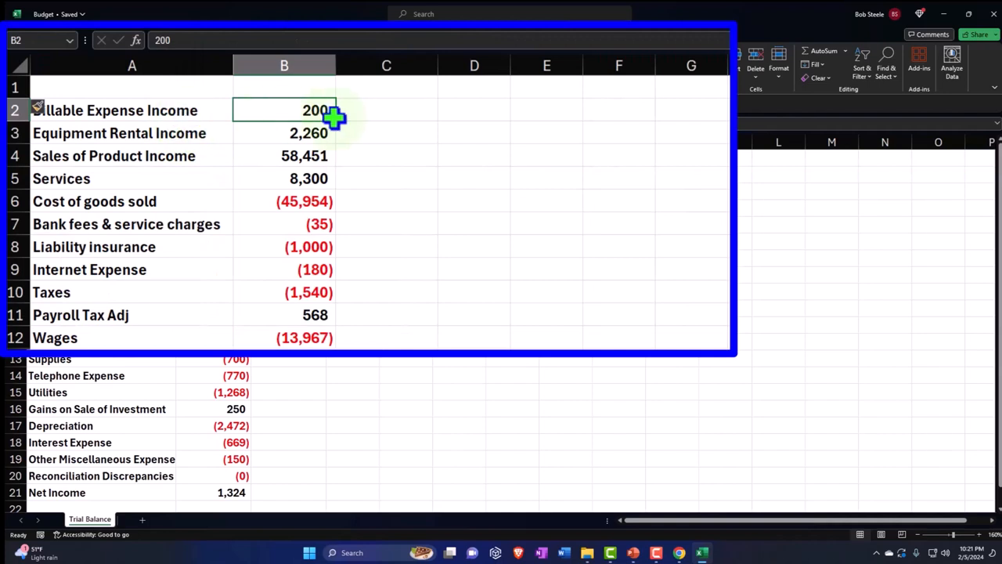
pyautogui.moveTo(436, 66)
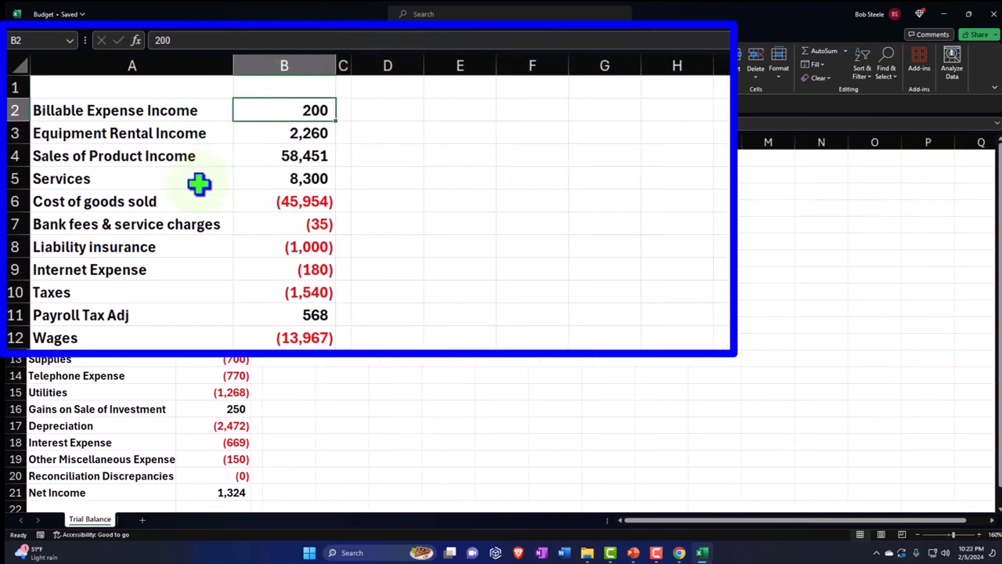
pyautogui.click(388, 88)
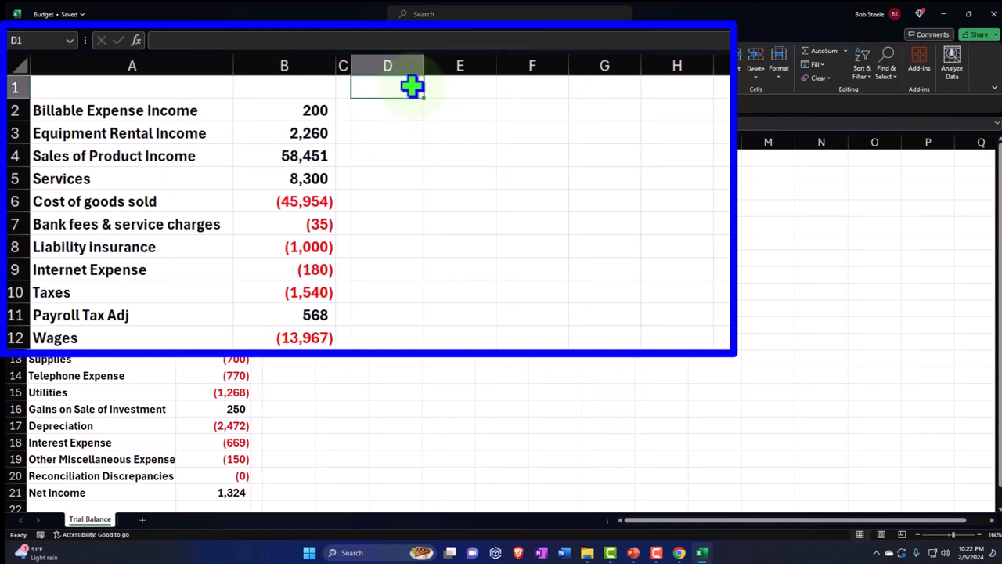
pyautogui.moveTo(222, 169)
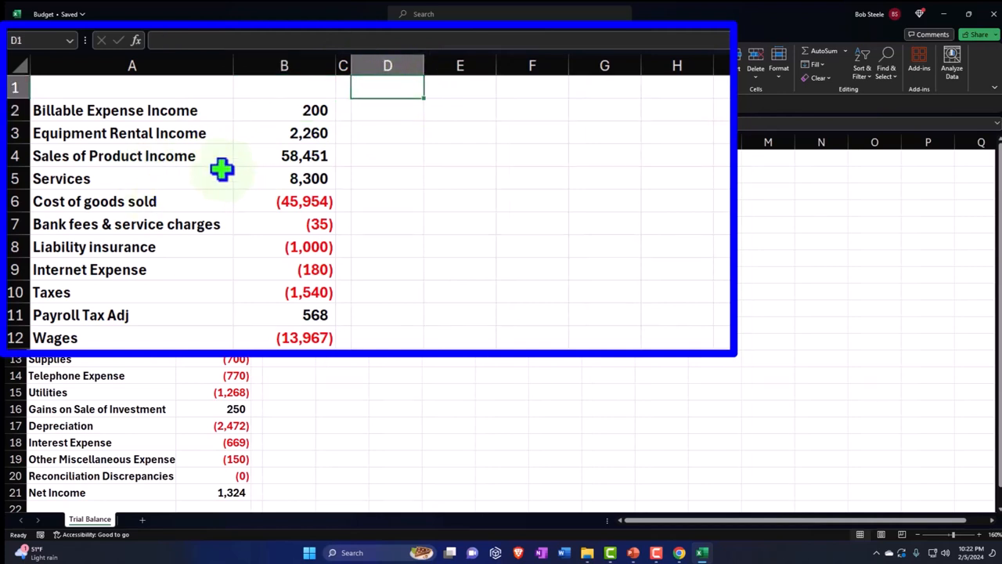
pyautogui.moveTo(413, 152)
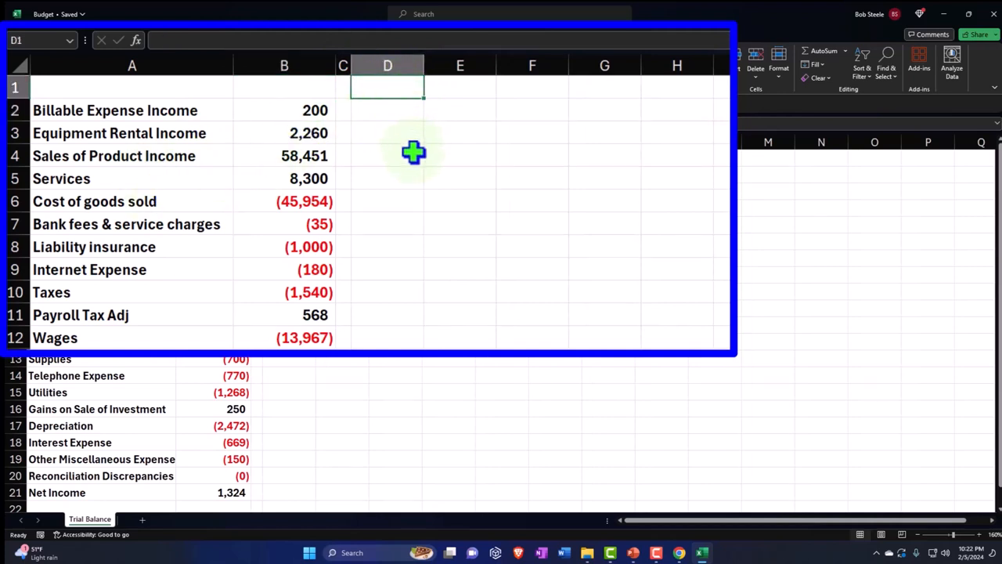
# Step: Enter Jan in row 1 and auto-fill the month series across through Dec in column O
pyautogui.write('Jan')
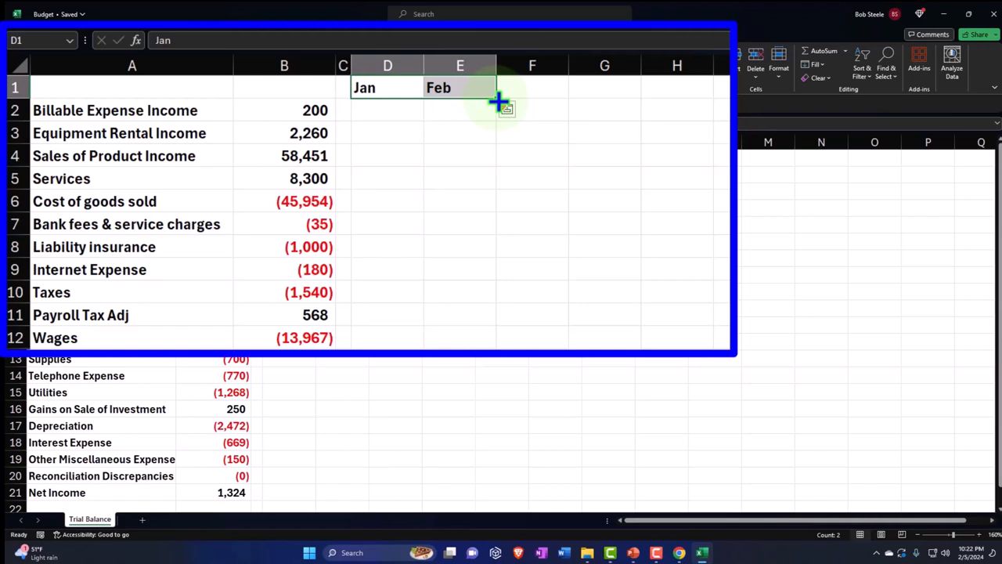
pyautogui.moveTo(498, 100); pyautogui.dragTo(705, 94)
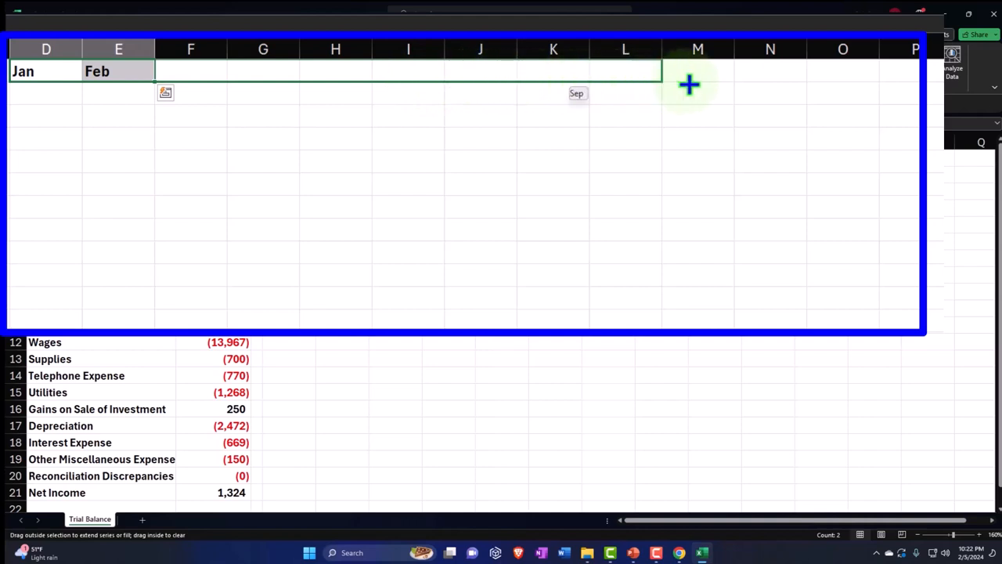
pyautogui.moveTo(689, 70); pyautogui.dragTo(900, 70)
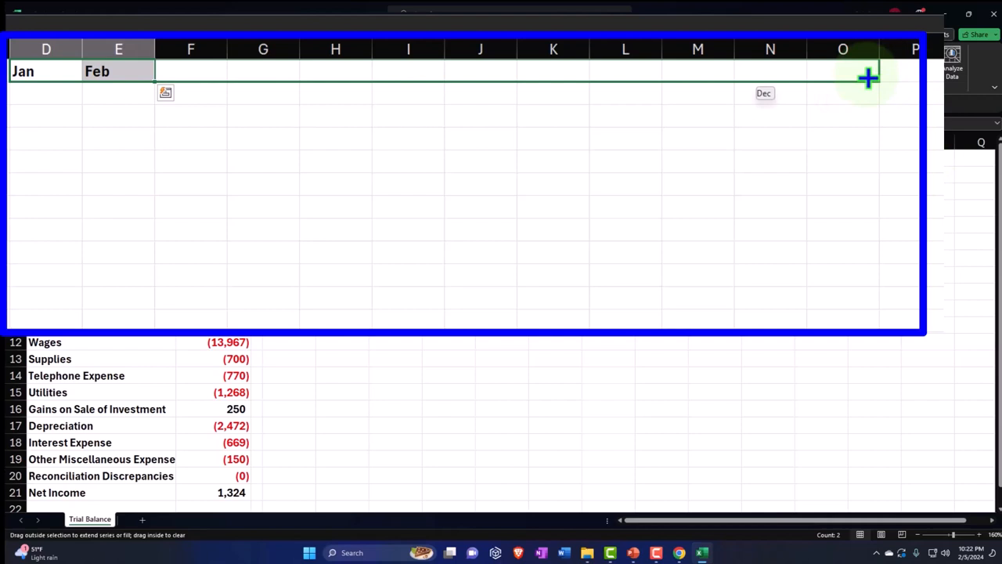
pyautogui.moveTo(867, 78); pyautogui.dragTo(877, 79)
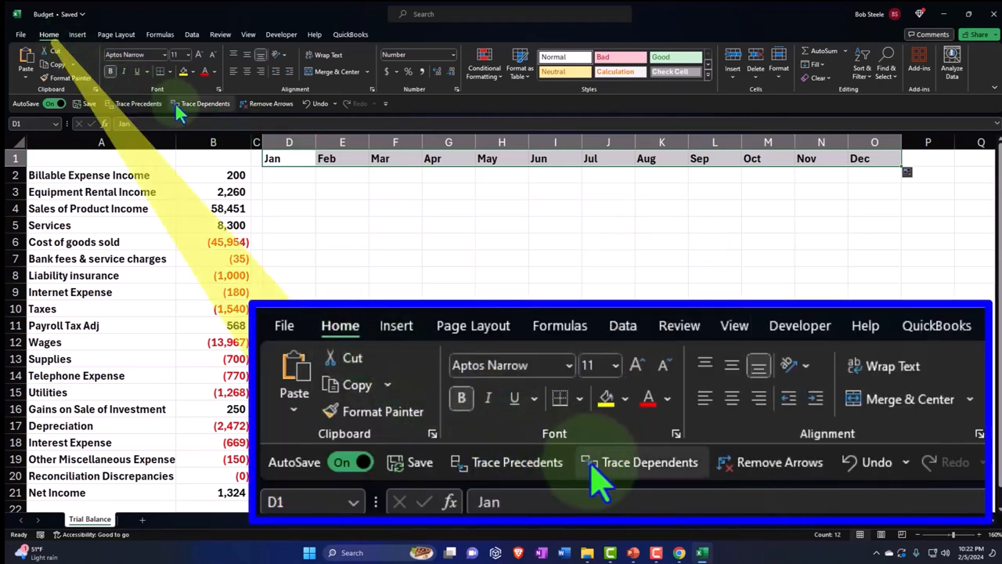
pyautogui.moveTo(791, 431)
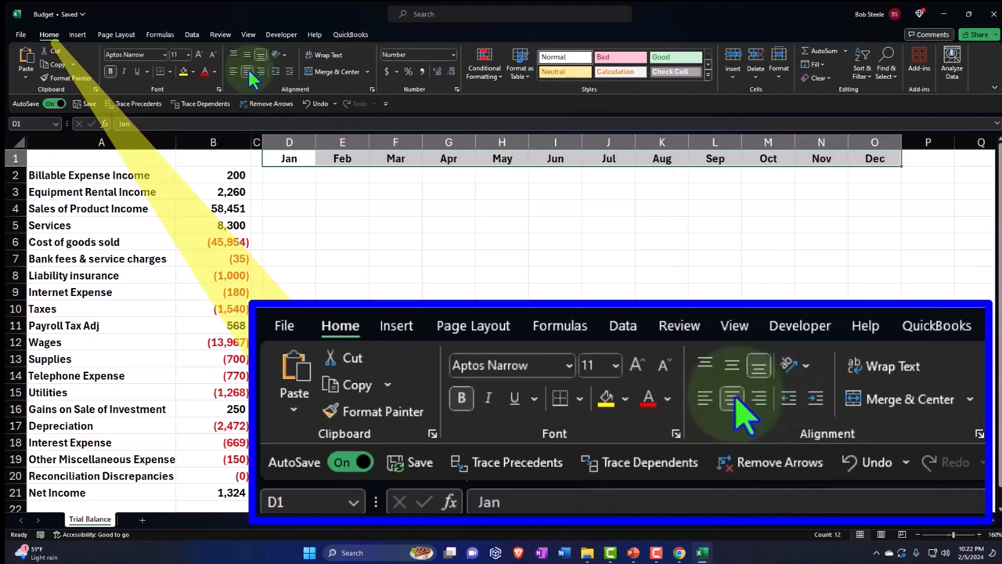
# Step: Center the D1:O1 month headers and apply black fill, white font and borders
pyautogui.write('a1')
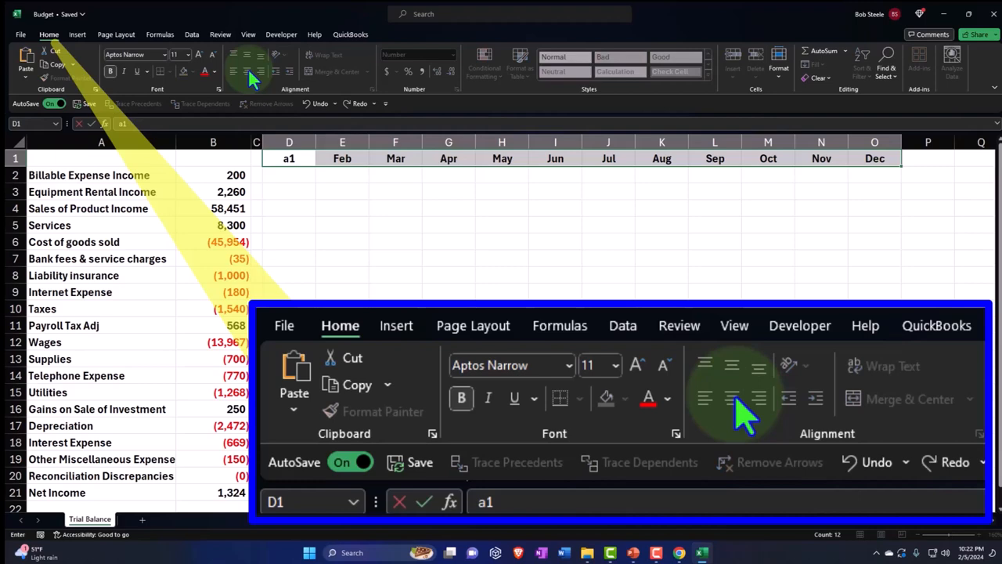
pyautogui.write('a2a')
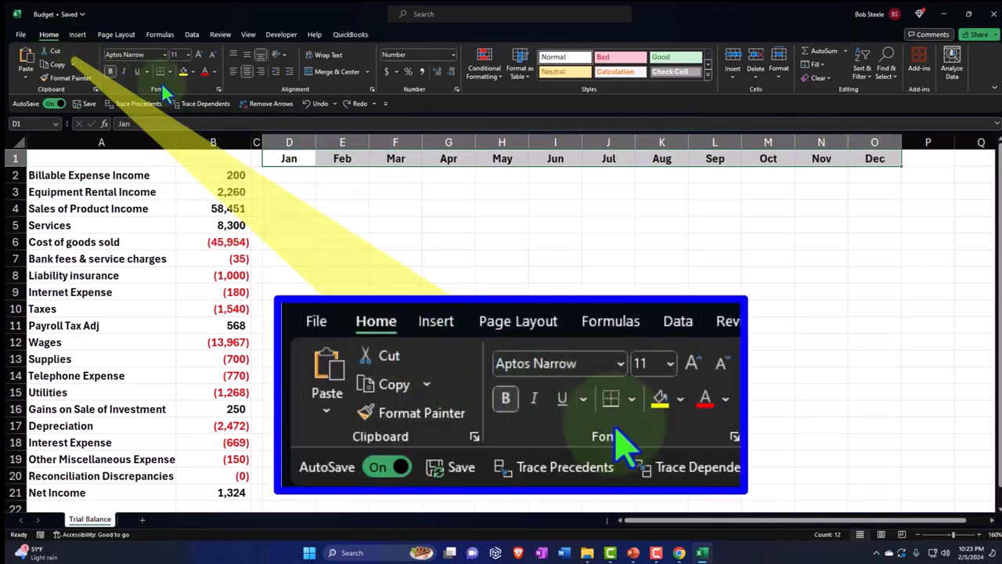
pyautogui.click(210, 83)
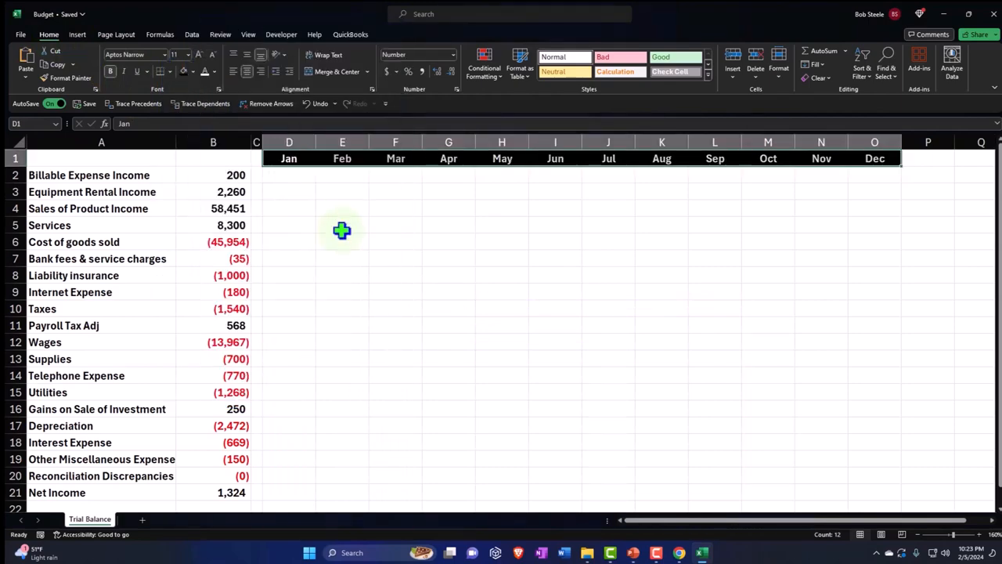
pyautogui.moveTo(272, 178)
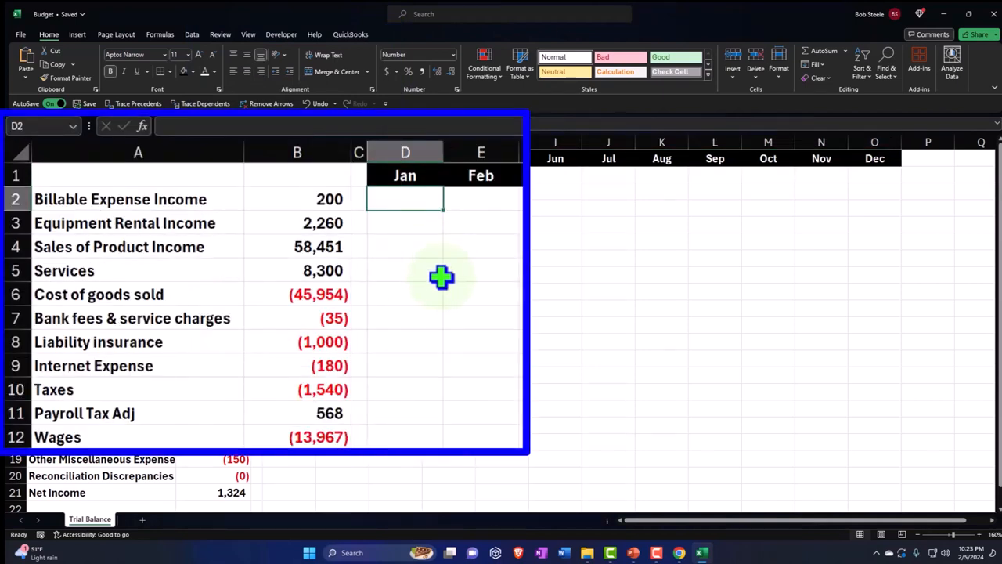
# Step: Build a January formula dividing the 200 Billable Expense Income total to give a 100 baseline
pyautogui.write('=C2')
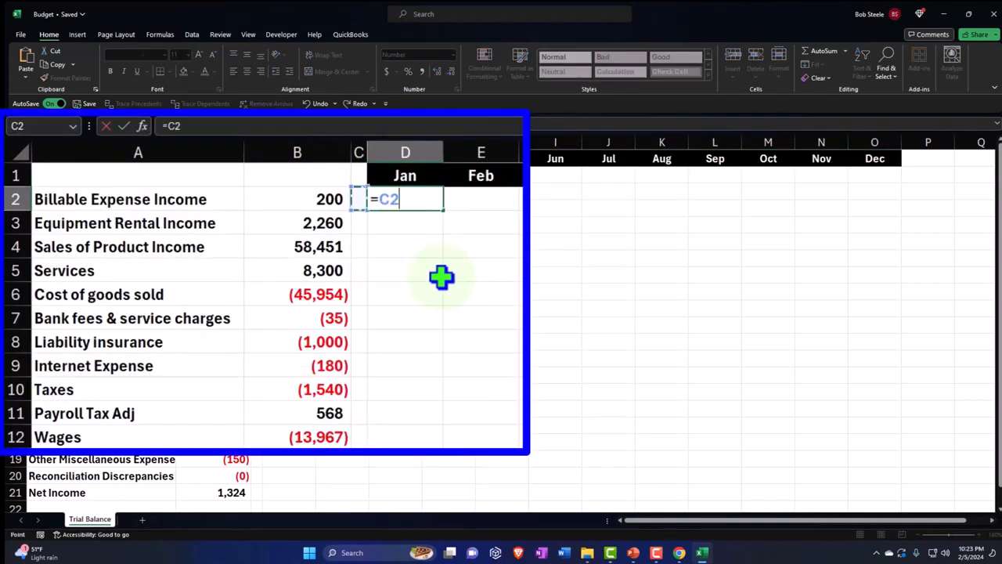
pyautogui.click(297, 199)
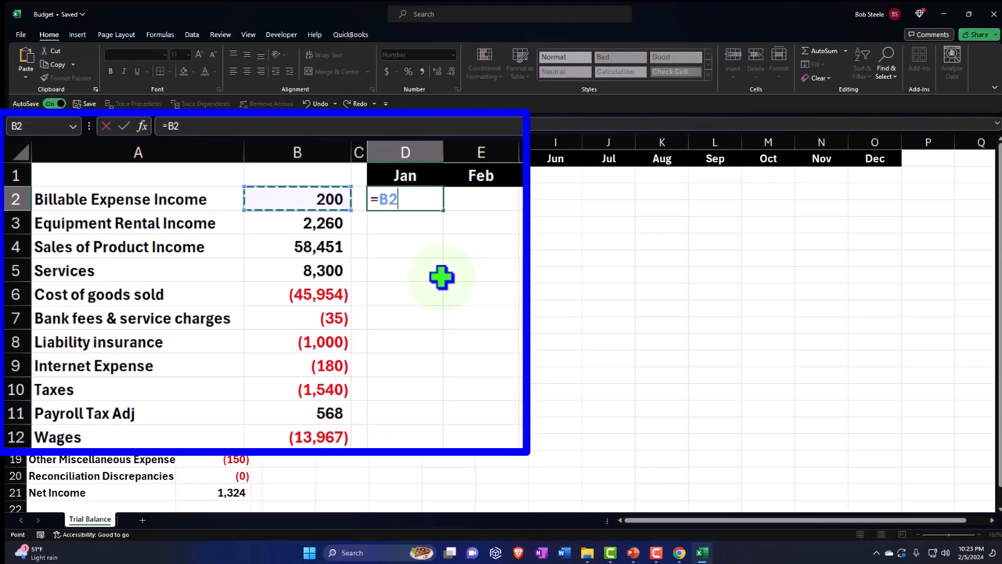
pyautogui.write('/')
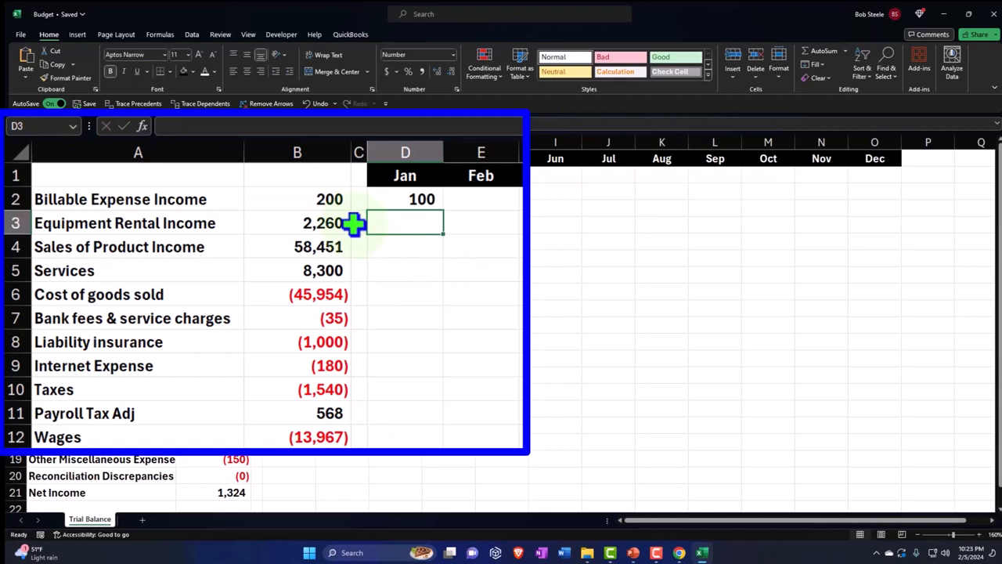
pyautogui.click(297, 197)
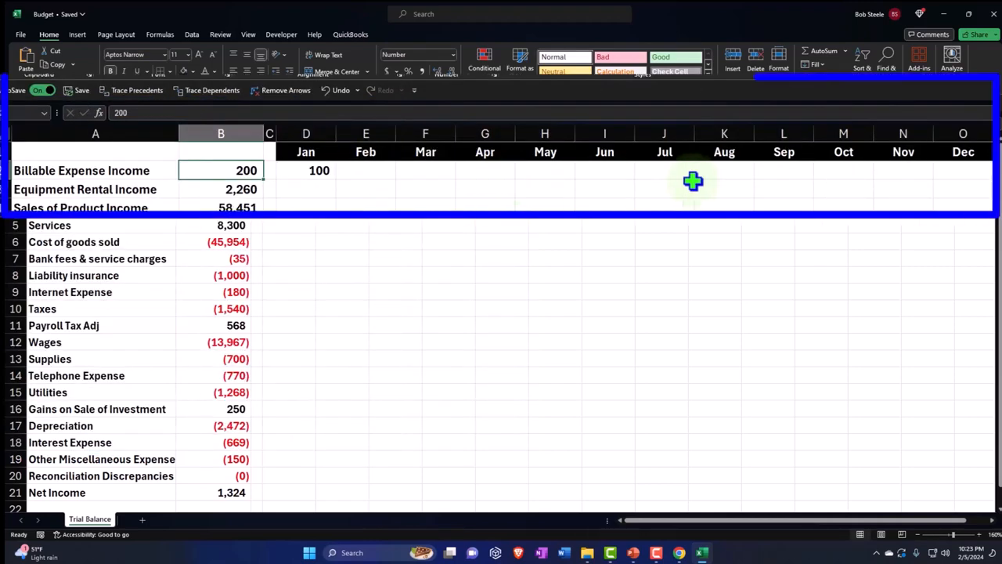
pyautogui.moveTo(898, 174)
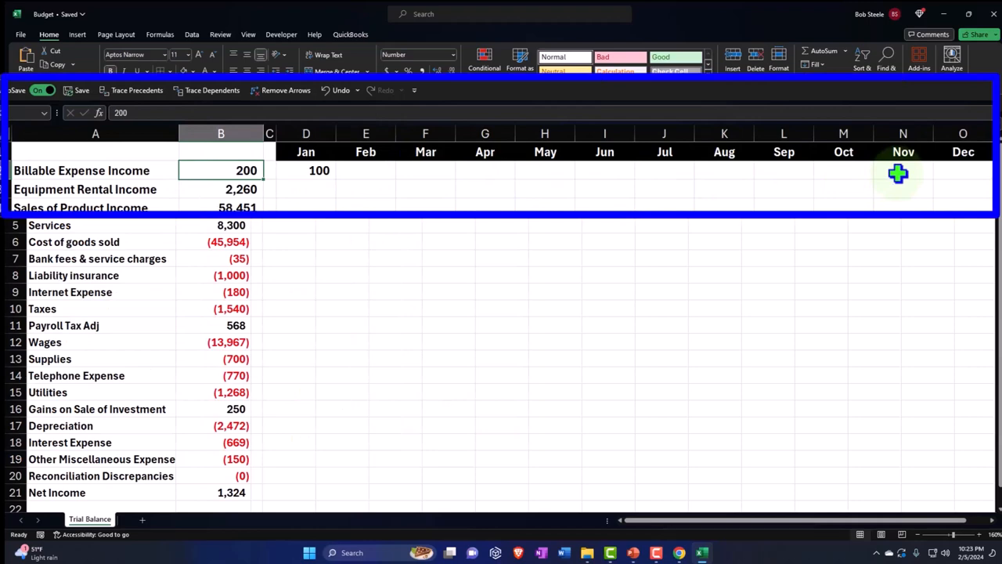
pyautogui.moveTo(885, 178)
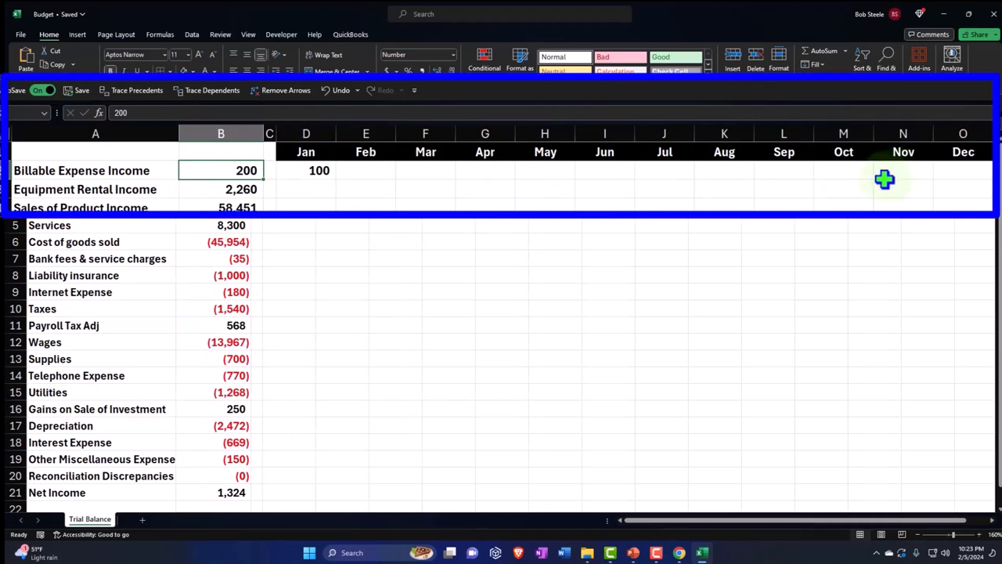
pyautogui.moveTo(347, 194)
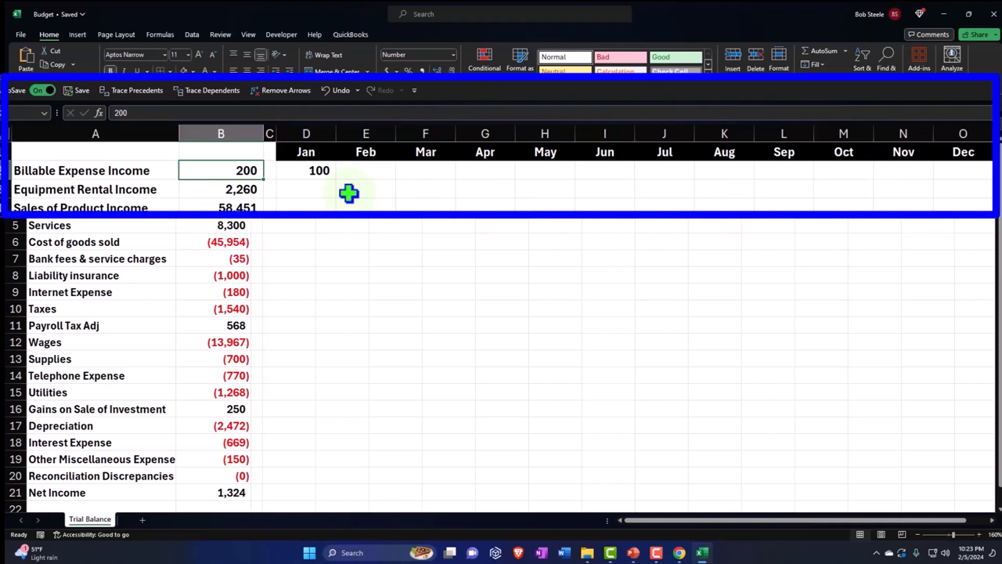
pyautogui.moveTo(934, 183)
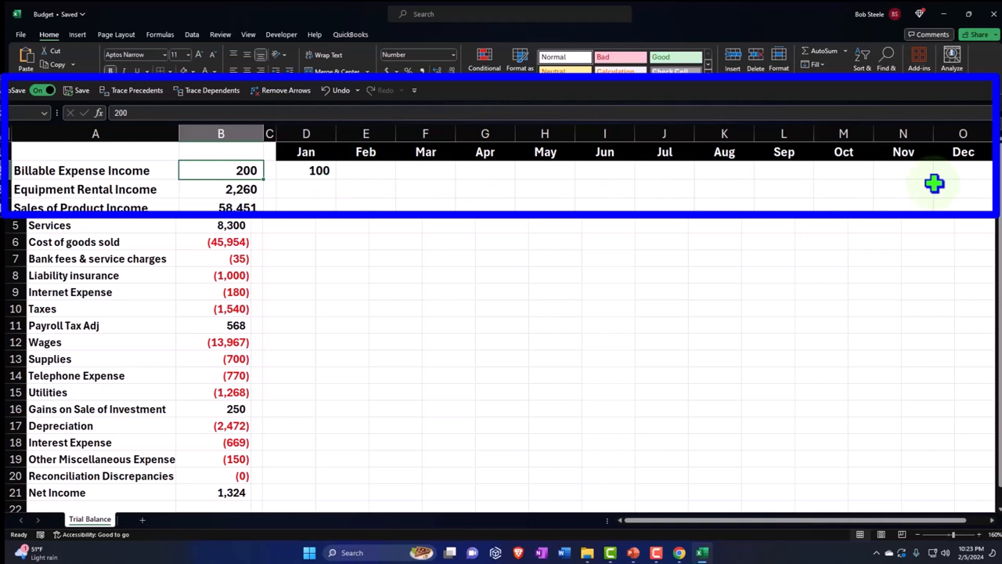
pyautogui.moveTo(401, 191)
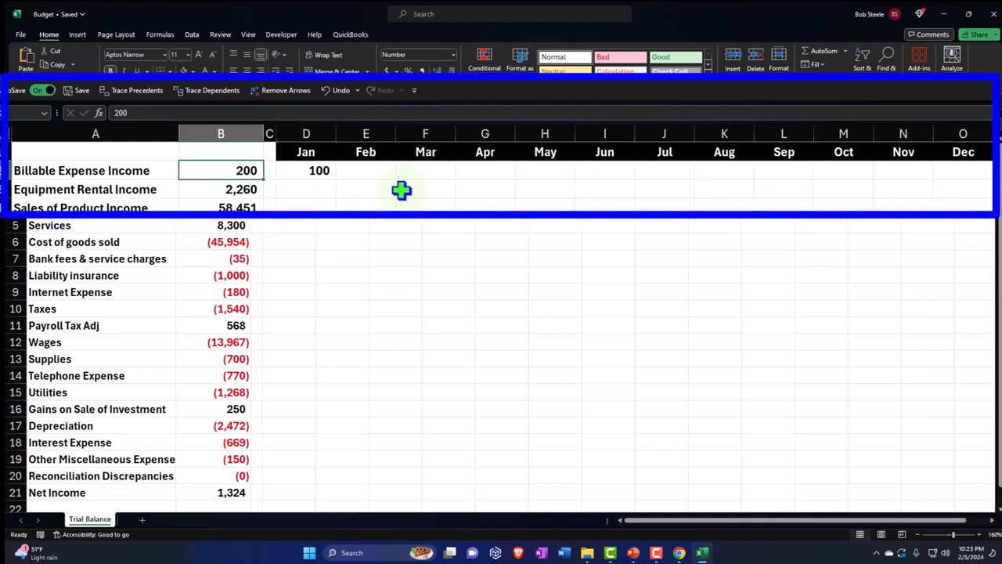
pyautogui.moveTo(321, 174)
pyautogui.write('=D2')
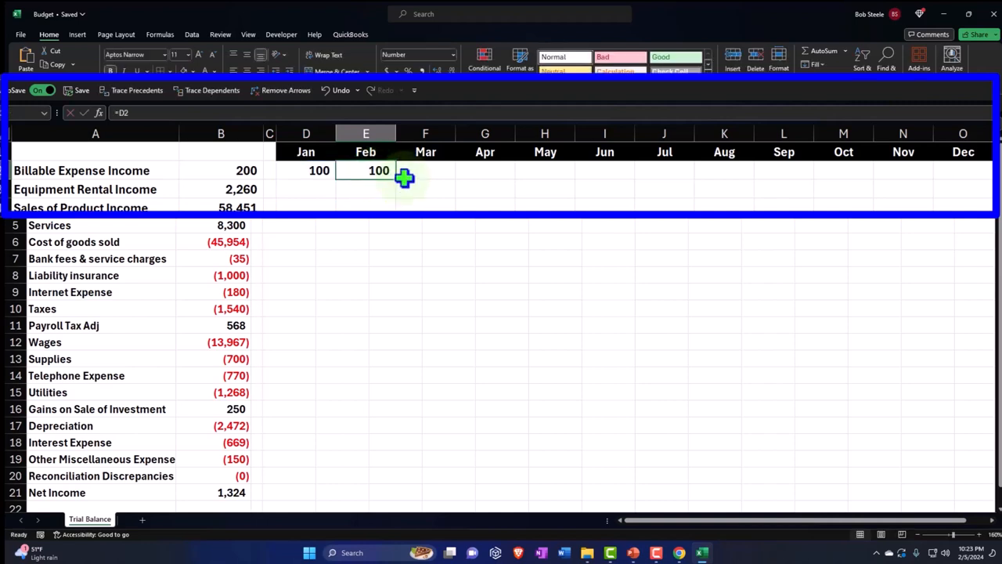
# Step: Clear row 2's monthly cells and enter a January formula using the locked $B$2 total halved
pyautogui.moveTo(404, 177); pyautogui.dragTo(954, 180)
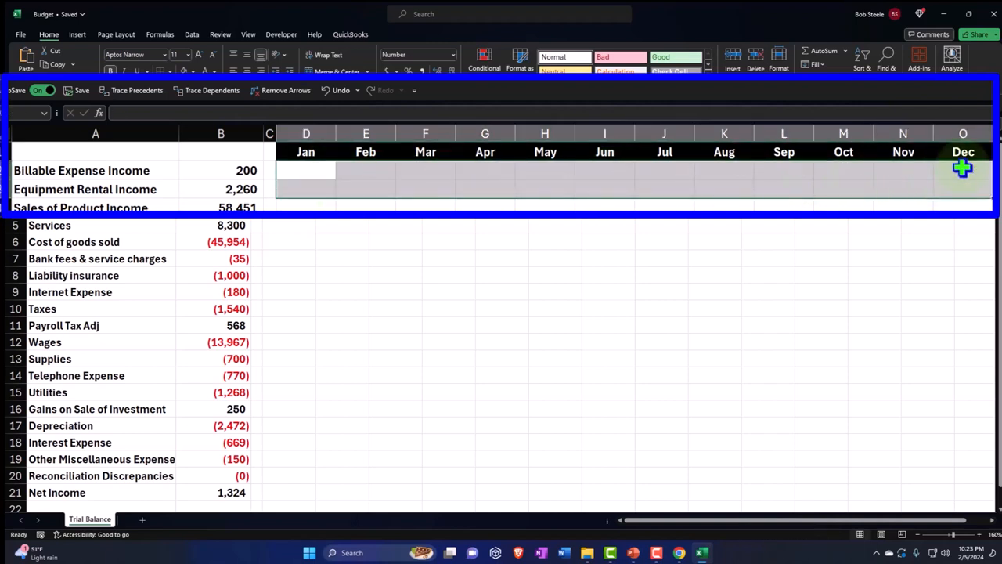
pyautogui.write('=C2')
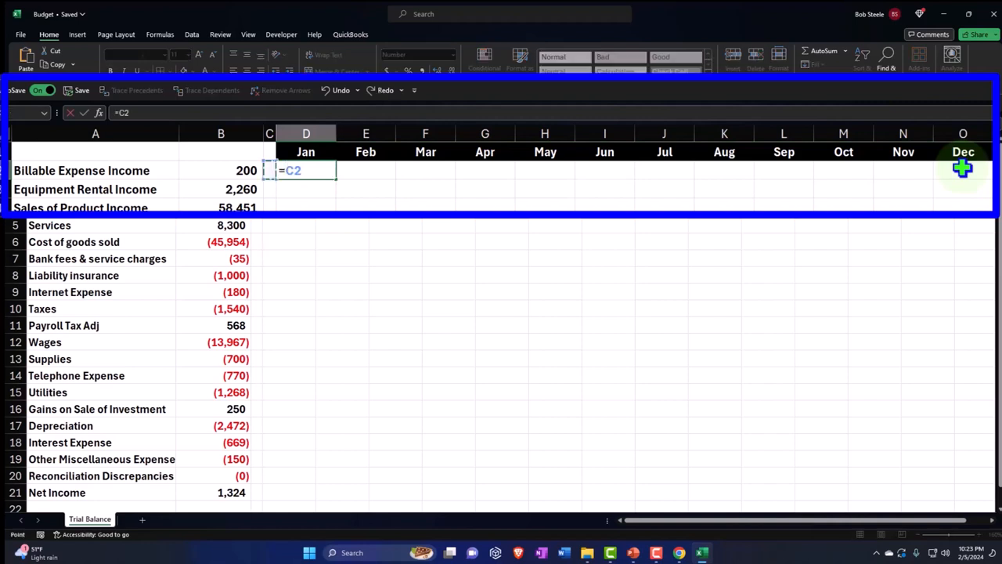
pyautogui.click(221, 169)
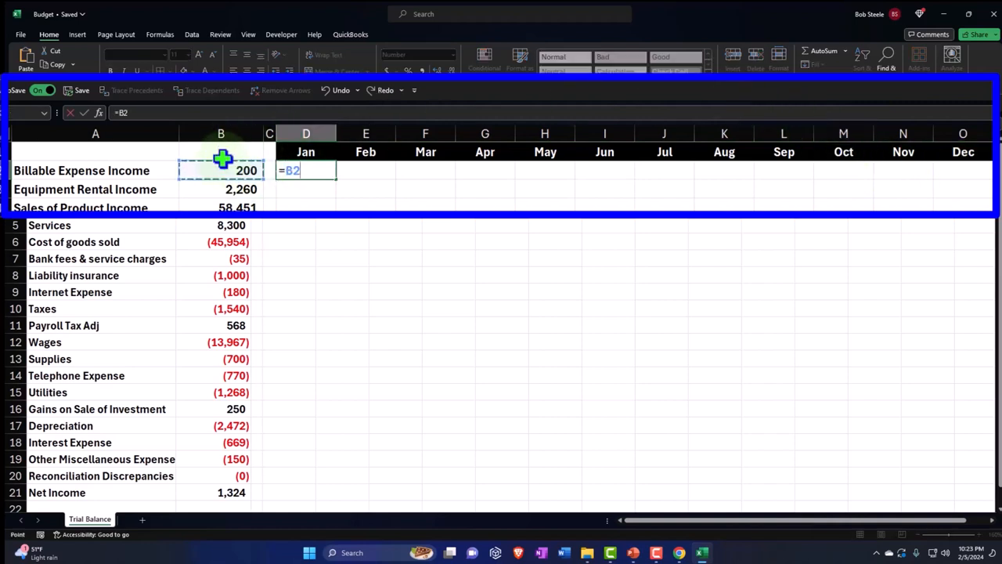
pyautogui.moveTo(349, 191)
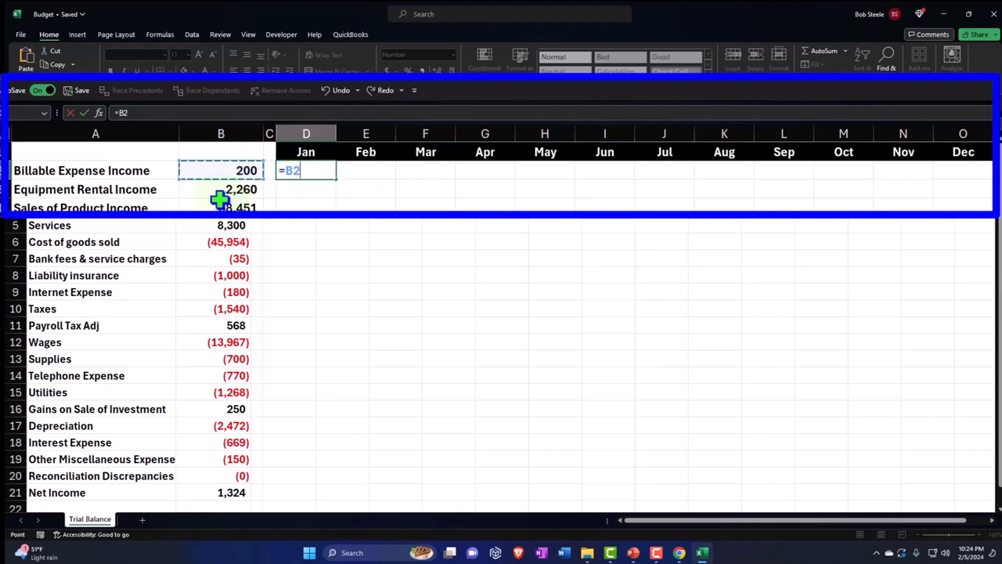
pyautogui.press('f4')
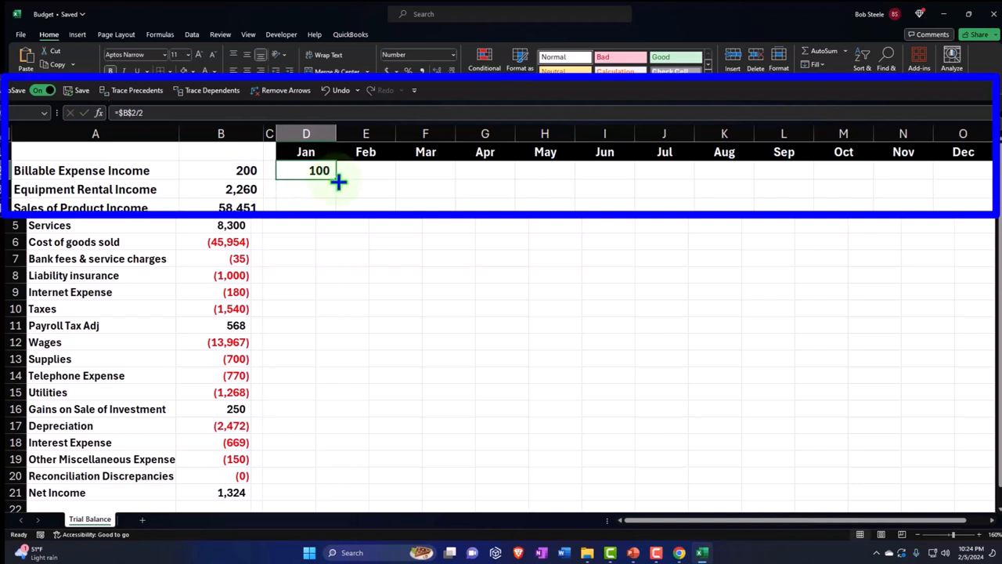
# Step: Fill the January baseline across to December, clear row 2 again, and start a new =B2 formula
pyautogui.moveTo(338, 182); pyautogui.dragTo(681, 171)
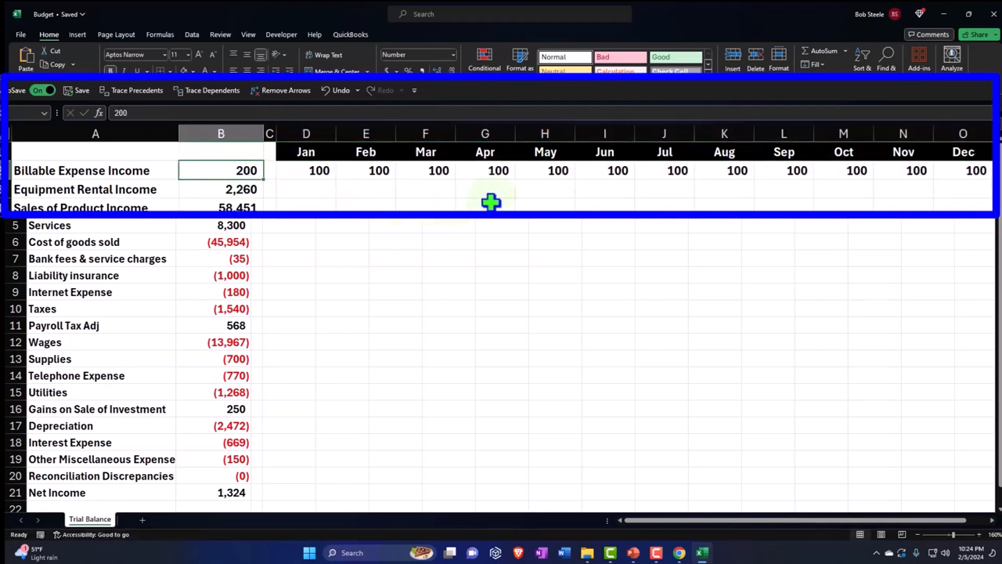
pyautogui.click(605, 169)
pyautogui.write('50')
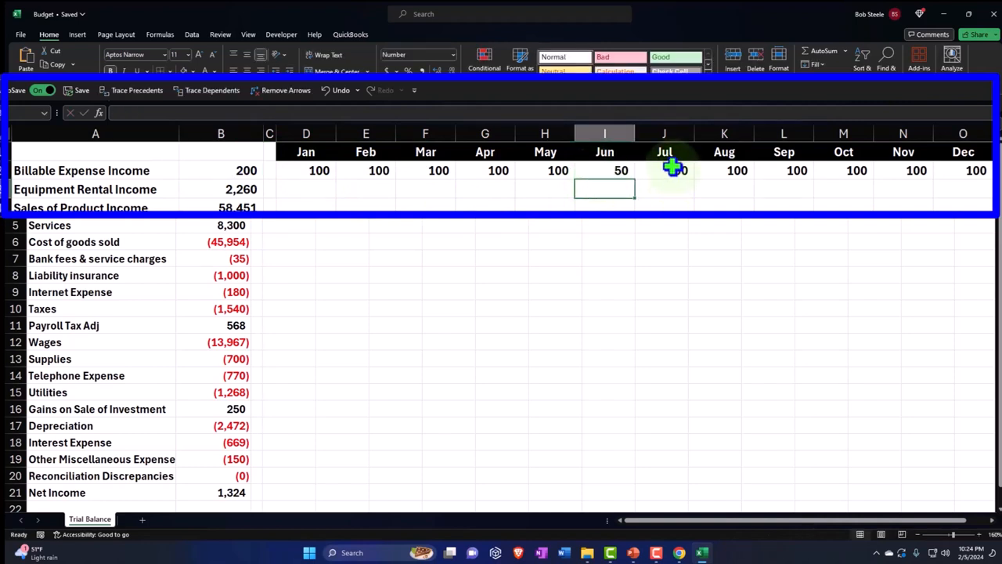
pyautogui.moveTo(664, 169); pyautogui.dragTo(962, 169)
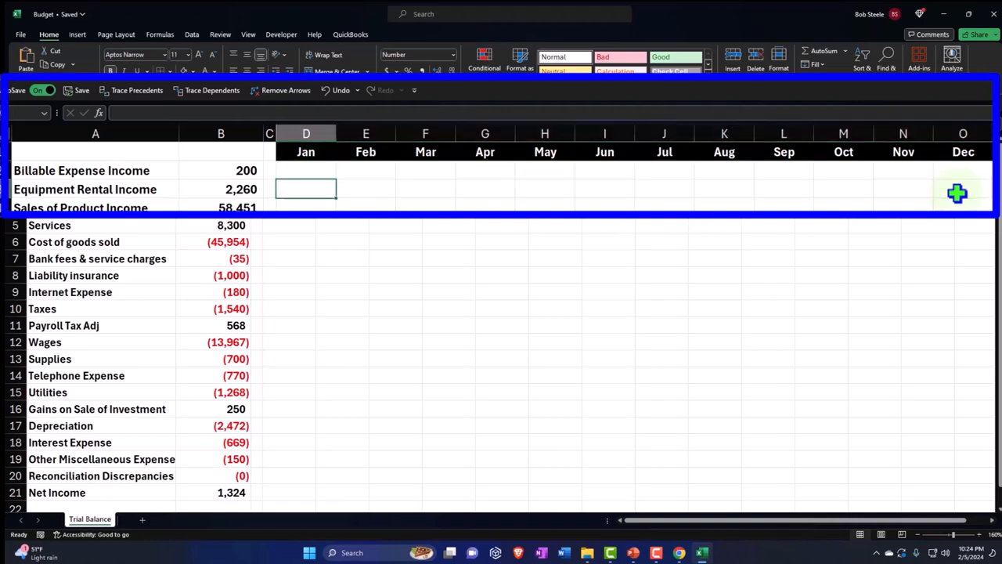
pyautogui.write('=B2')
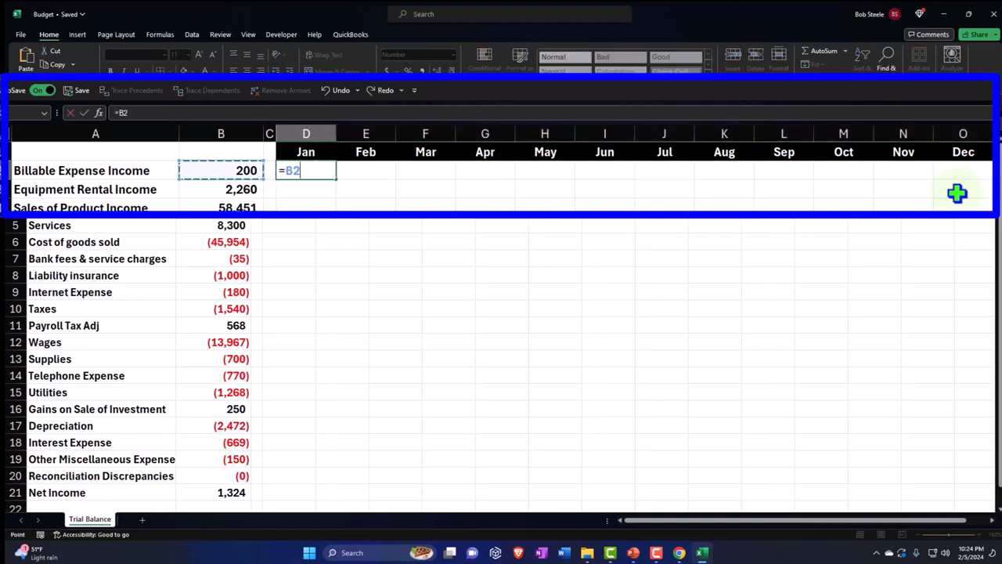